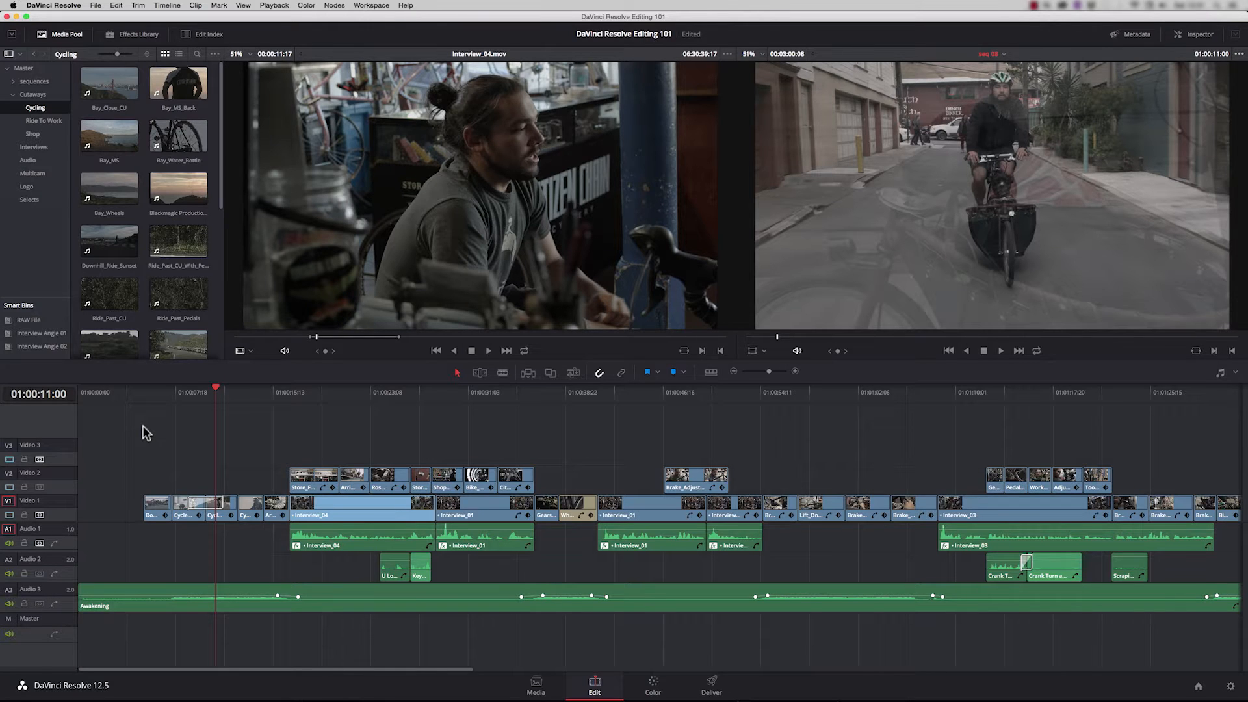
- Review timeline format, video monitoring and conform options in Master Project Settings, then close them
click(315, 7)
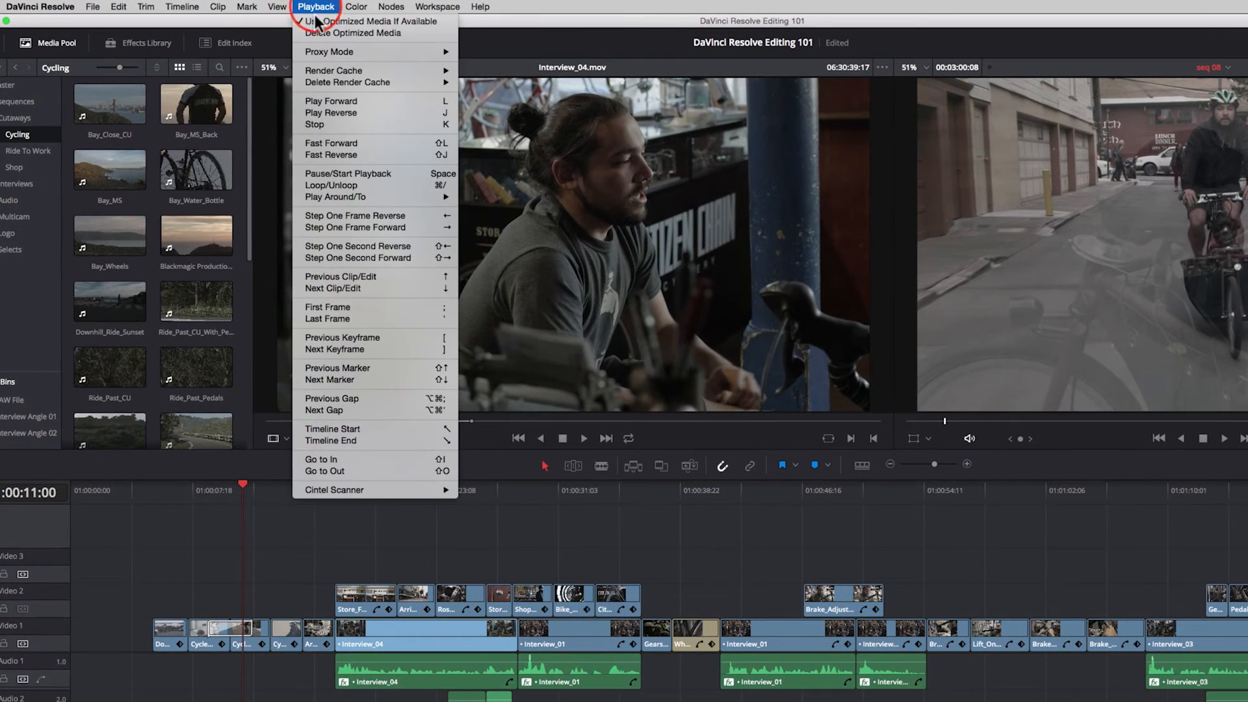
mouse_move(342, 51)
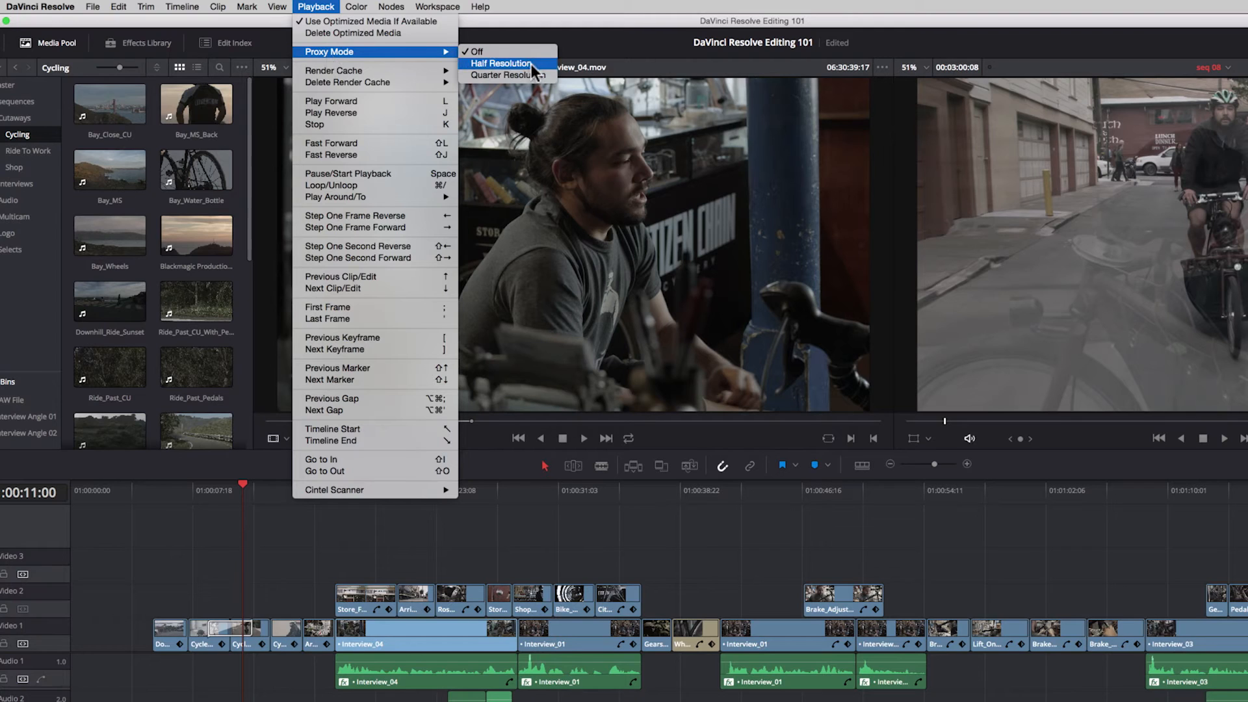
mouse_move(513, 78)
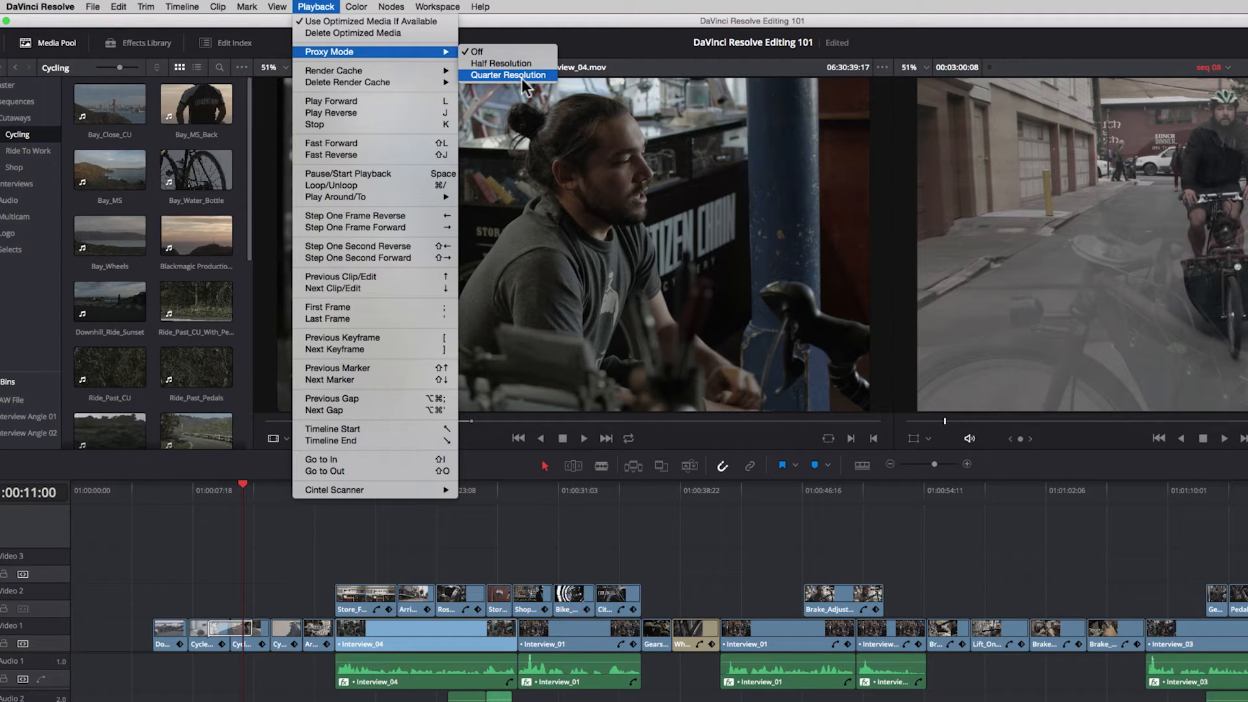
mouse_move(488, 86)
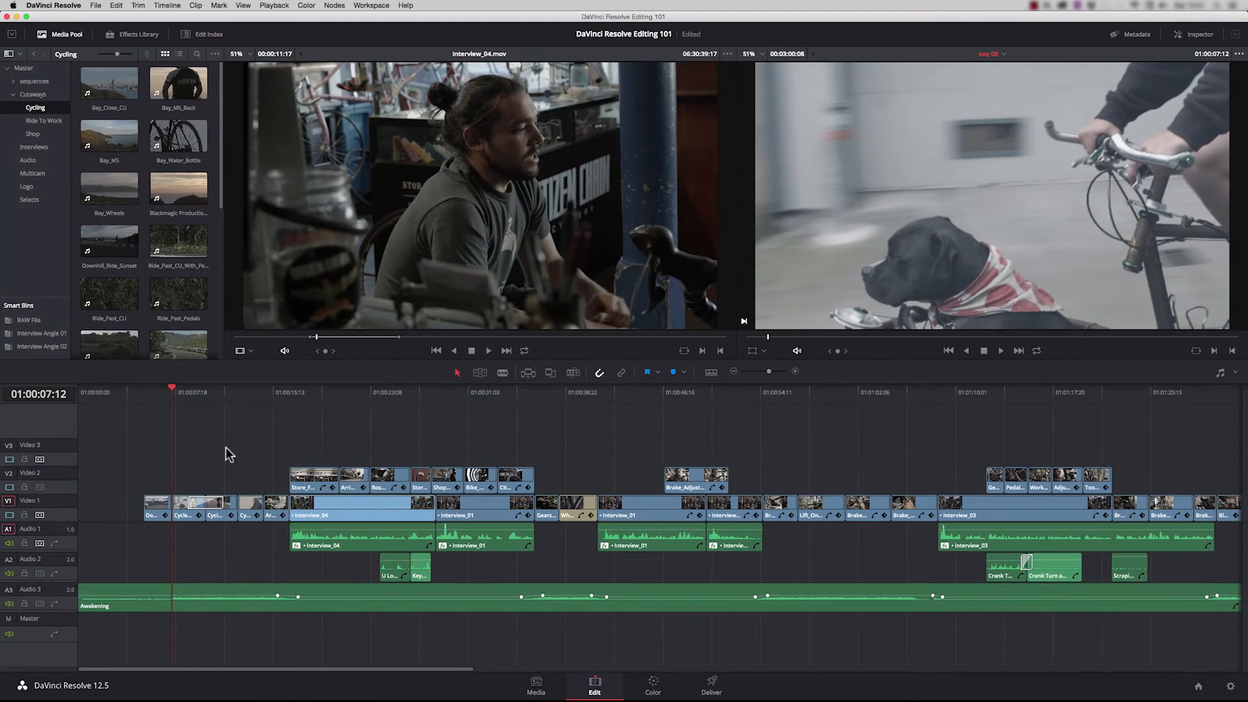
click(1001, 351)
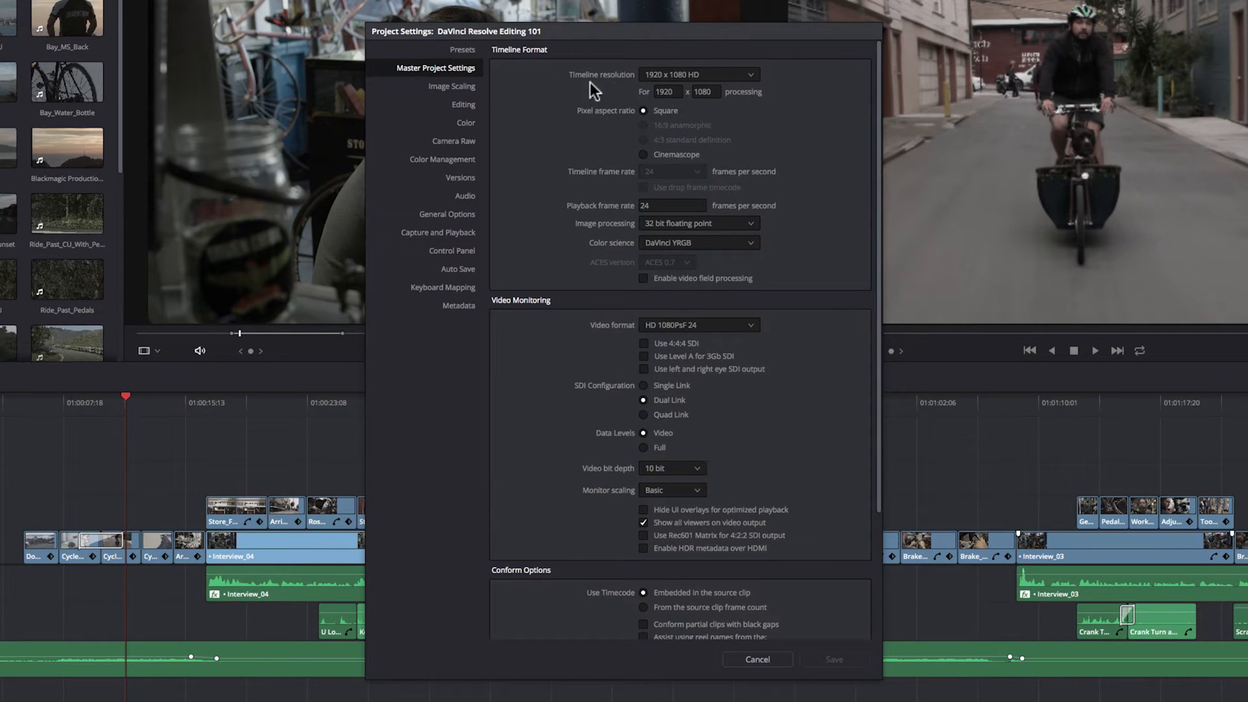
click(667, 91)
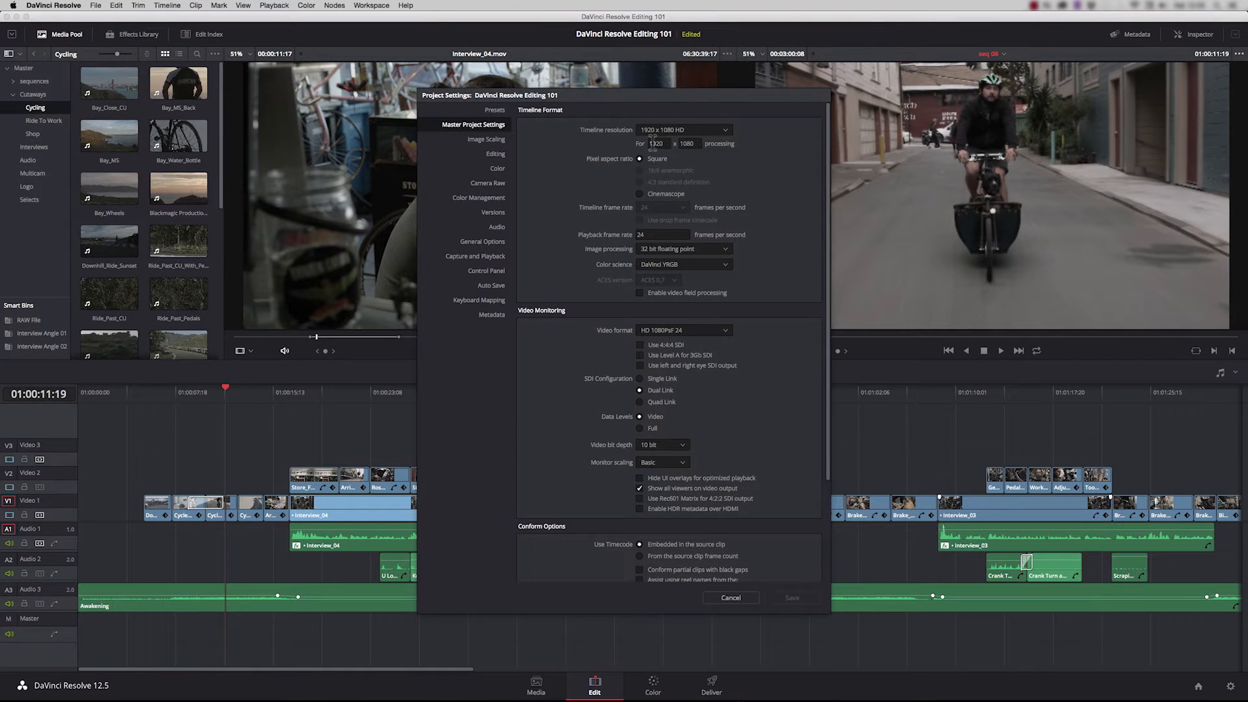
click(731, 598)
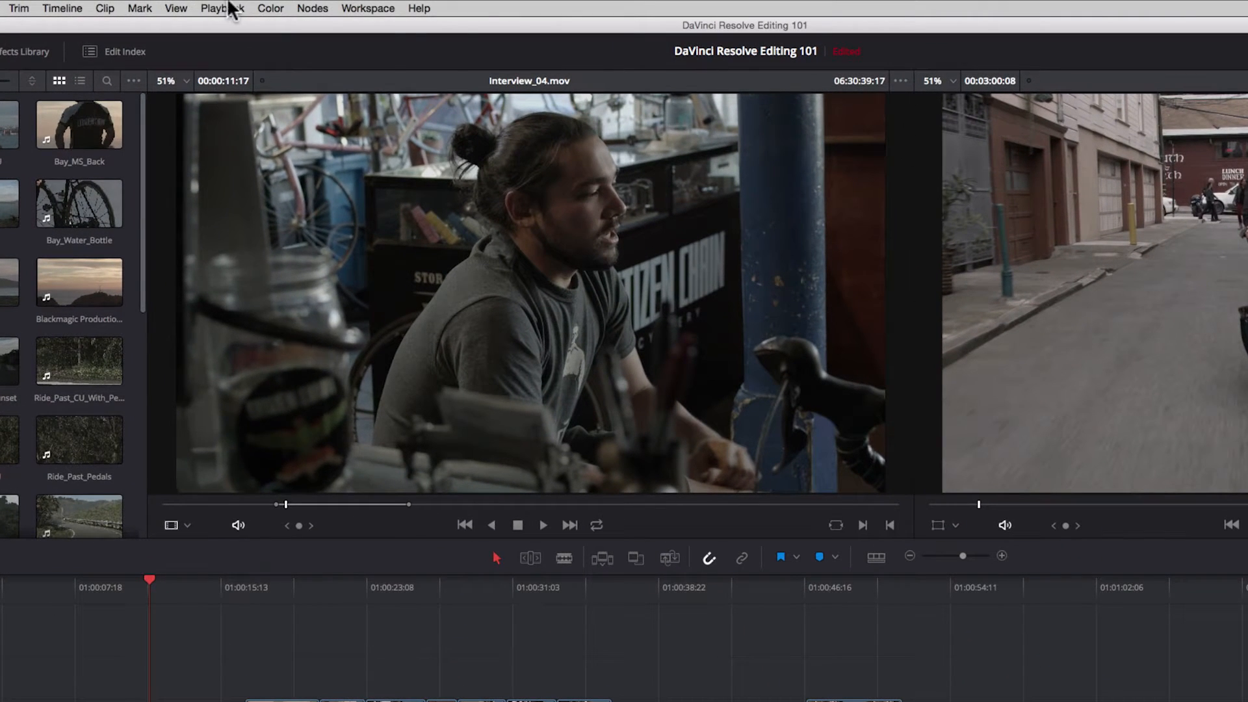
- Review the Playback > Render Cache choices None, Smart and User without changing them
click(240, 8)
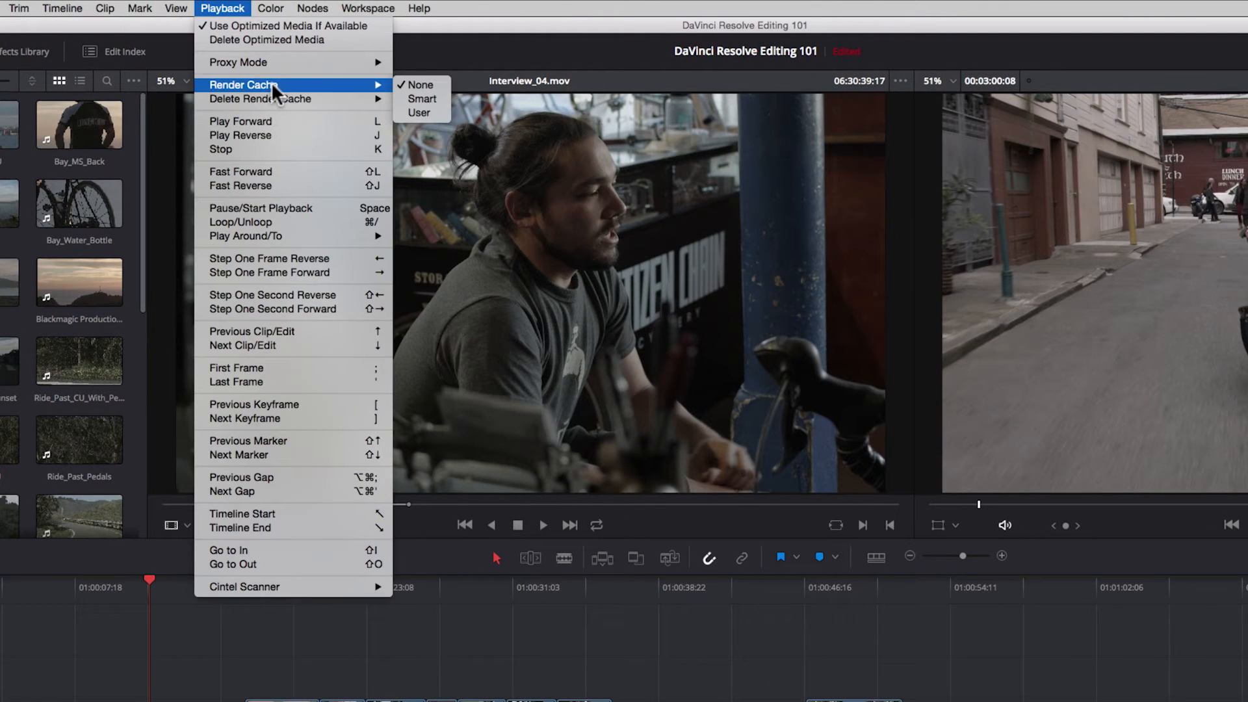
mouse_move(421, 99)
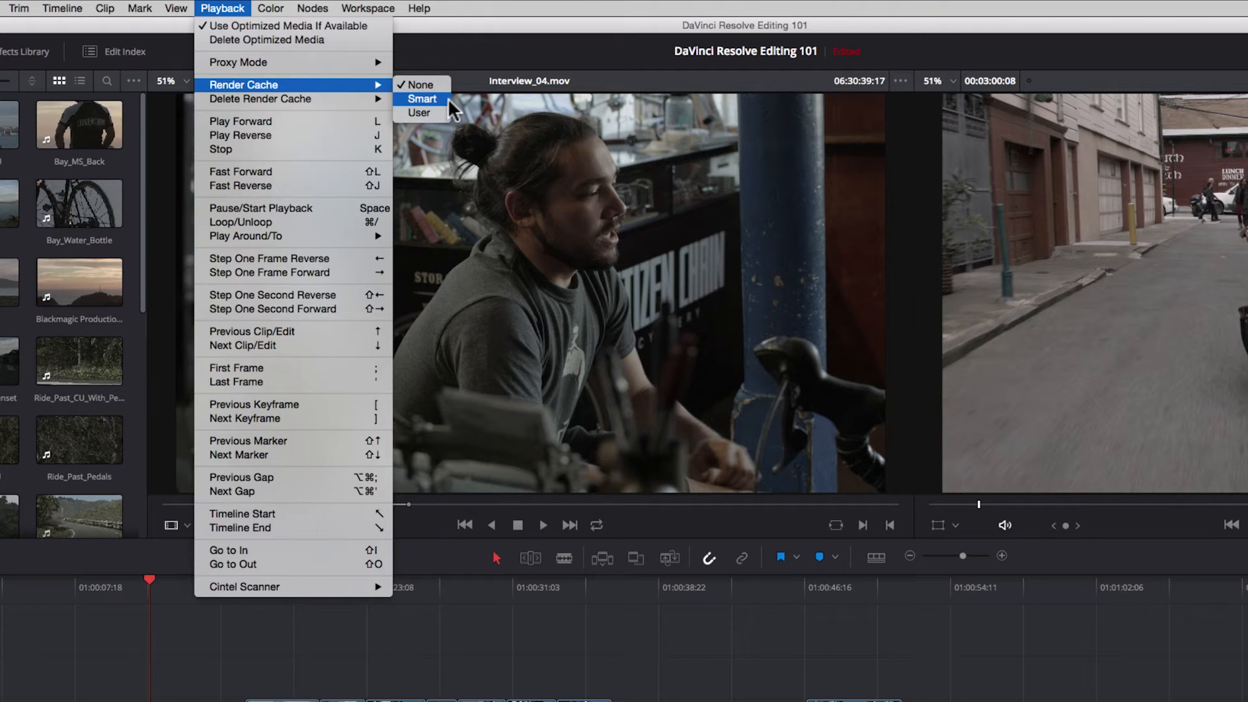
mouse_move(458, 113)
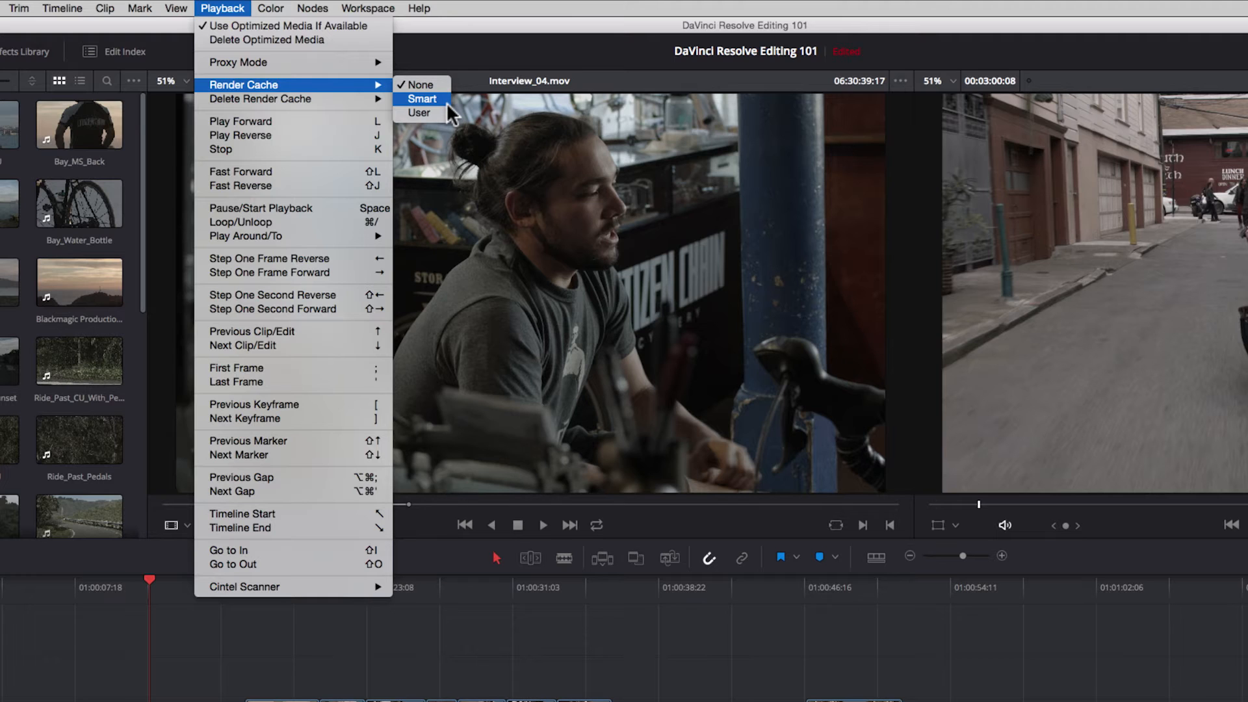
mouse_move(434, 113)
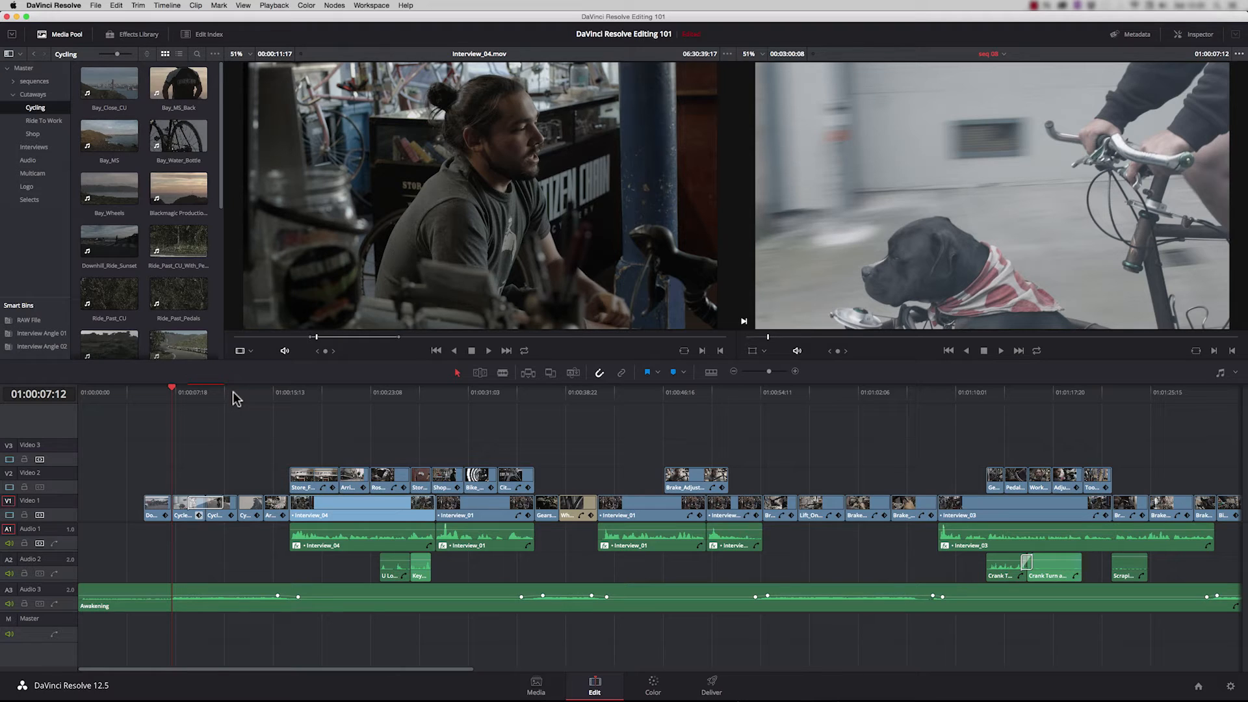
mouse_move(408, 551)
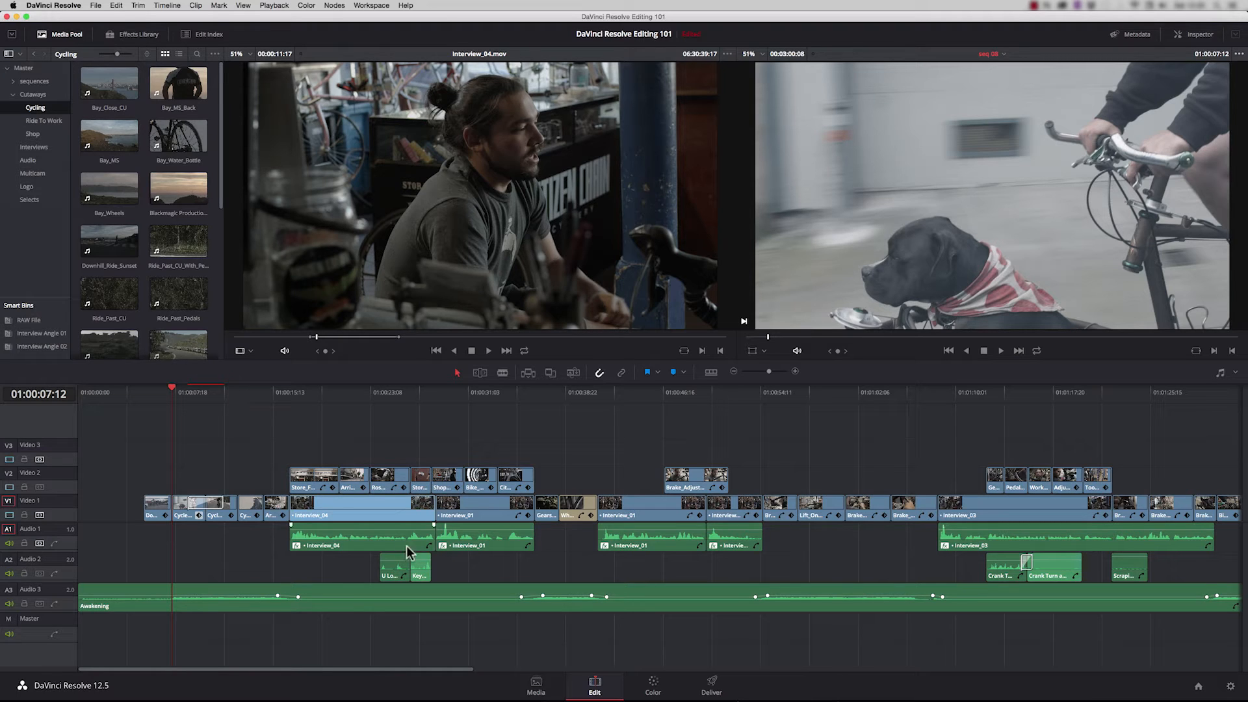
- Select the Cycle clips on Video 1 and bring up their context menu
click(214, 507)
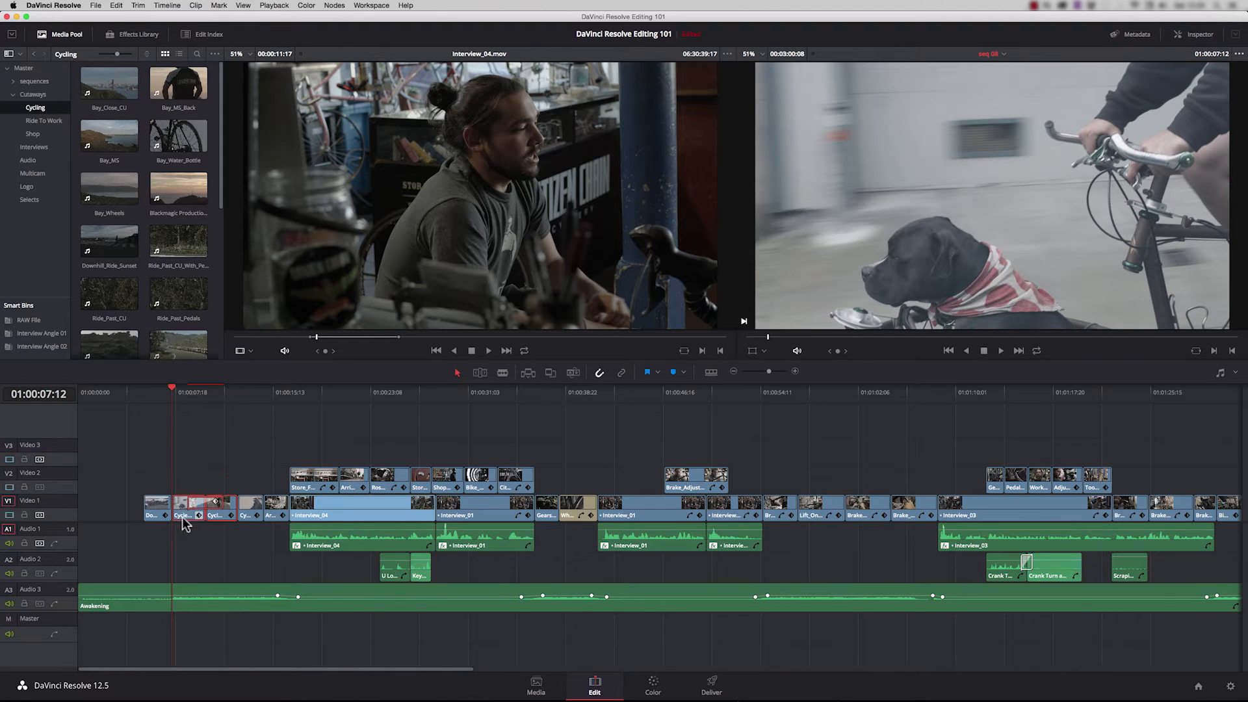
right_click(182, 509)
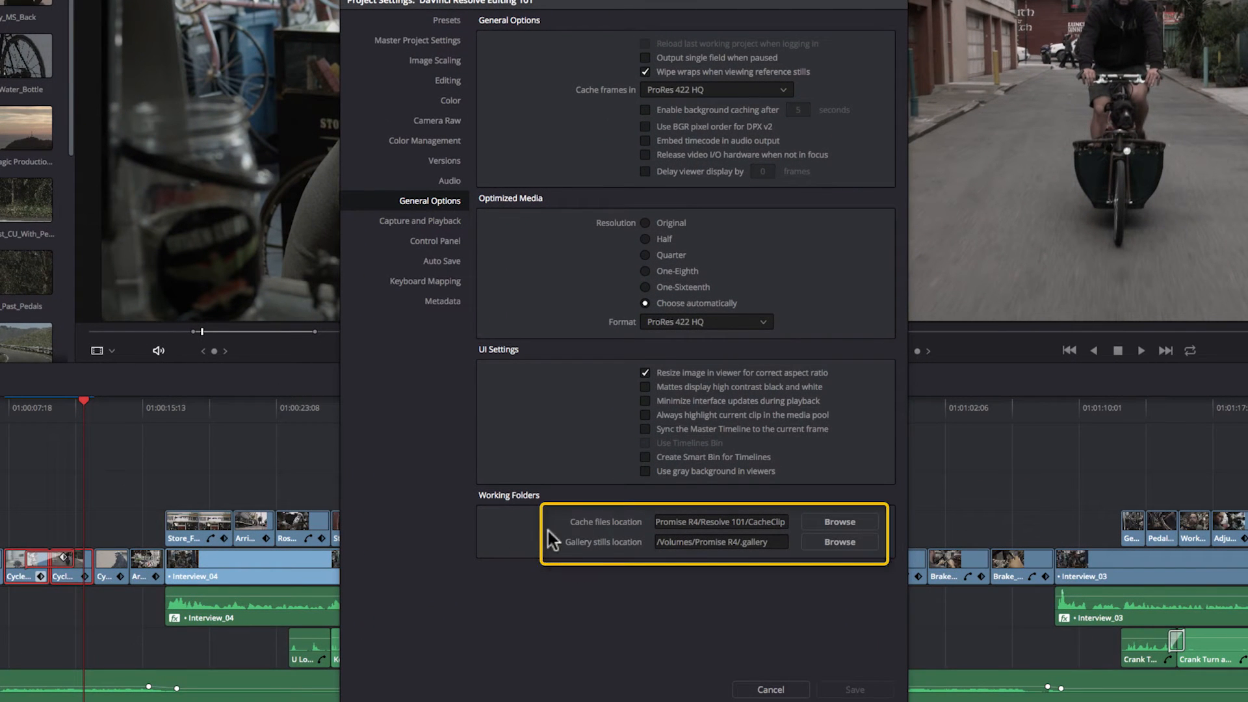
mouse_move(677, 546)
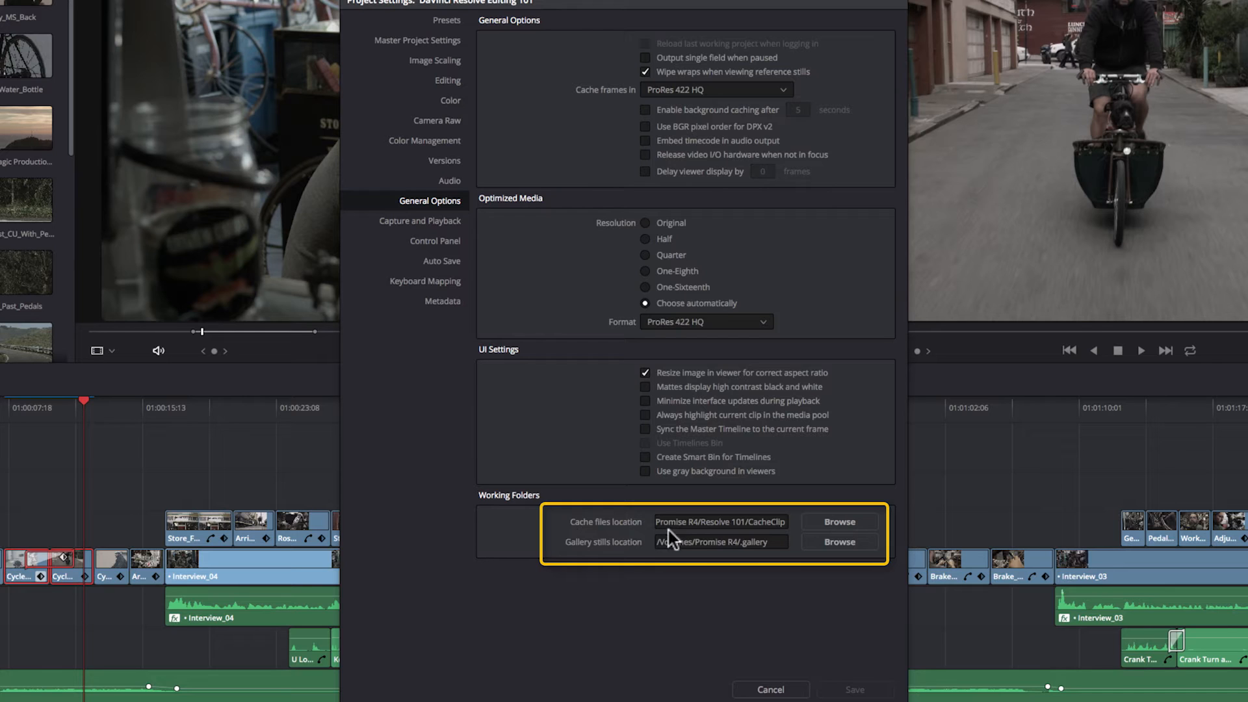
- Set Optimized Media format to ProRes 422 LT and resolution to Half
click(839, 521)
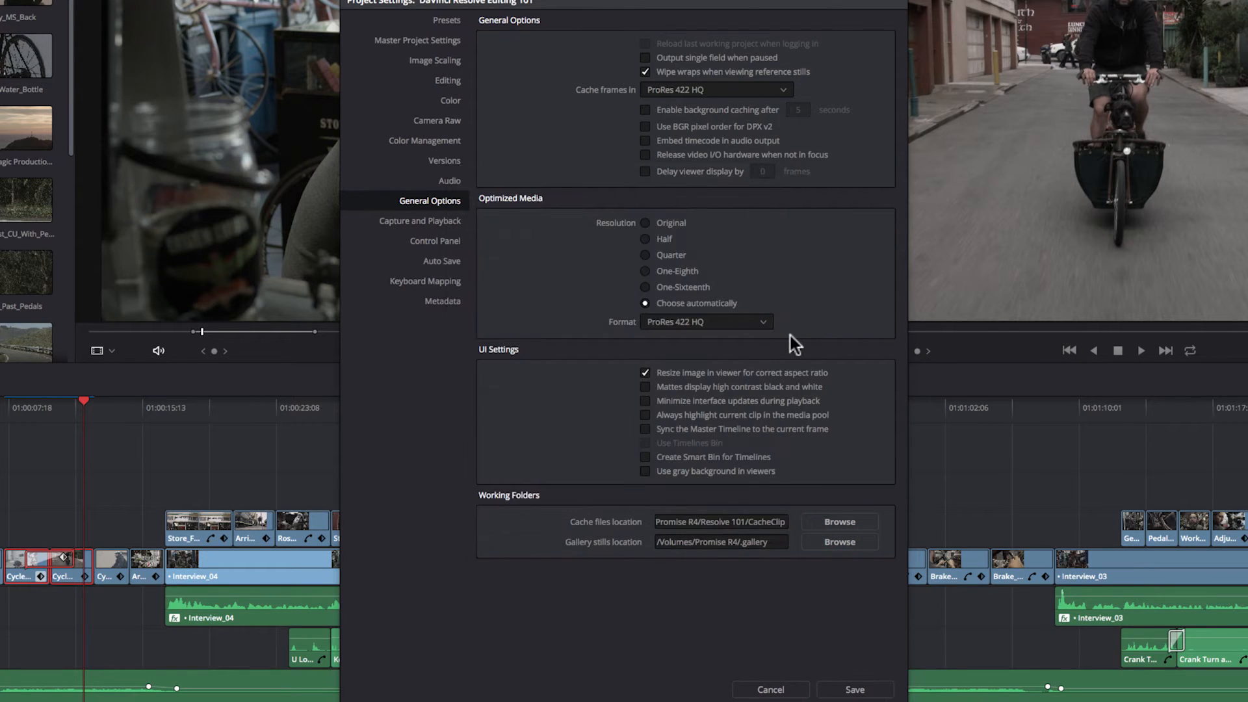
mouse_move(548, 338)
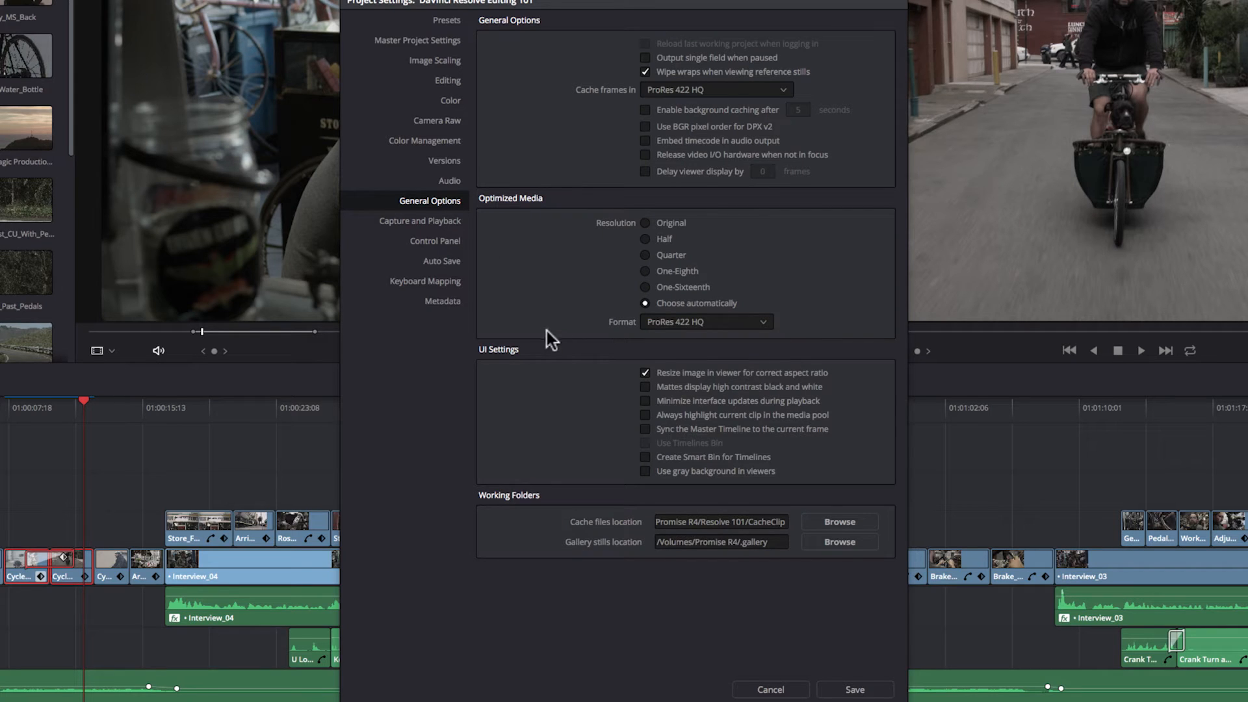
mouse_move(535, 329)
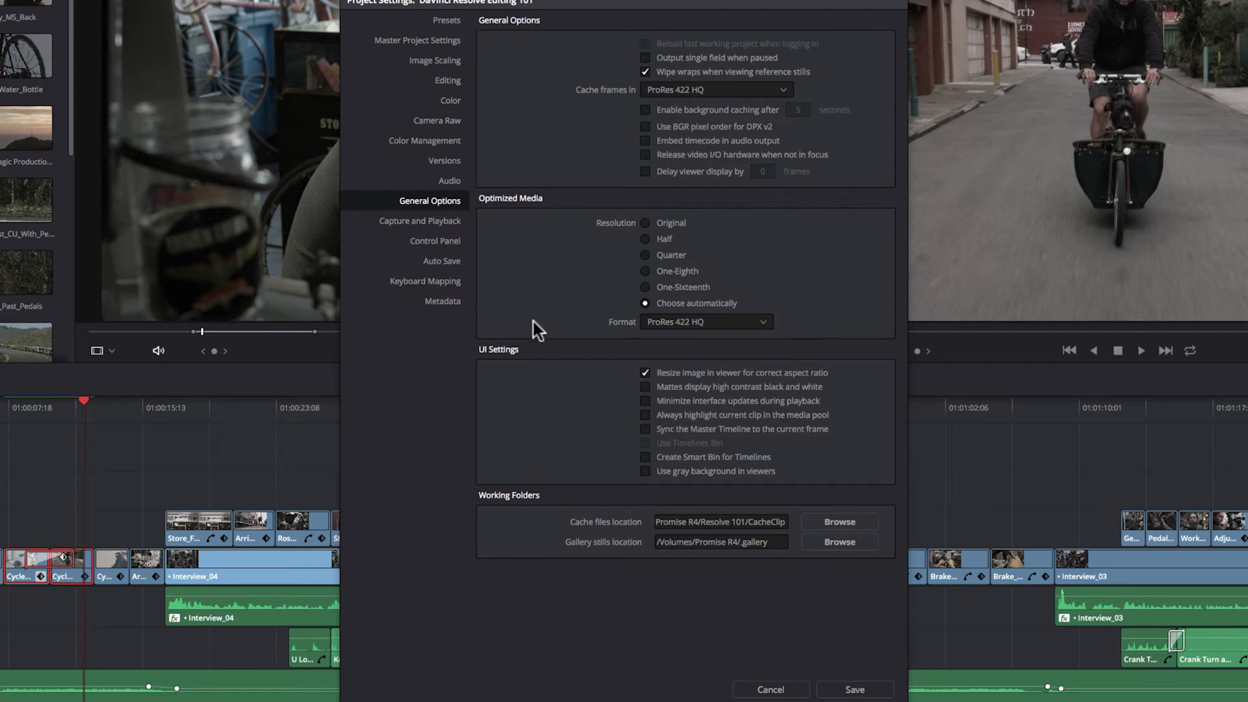
mouse_move(638, 350)
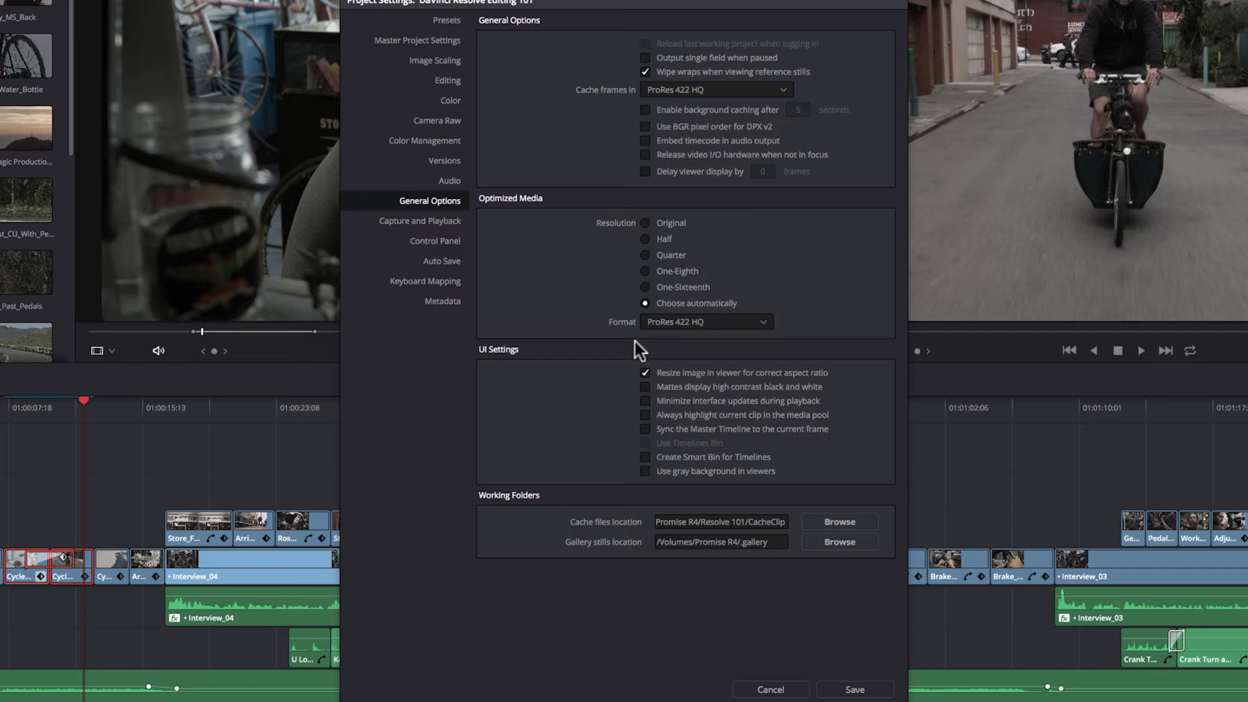
mouse_move(765, 334)
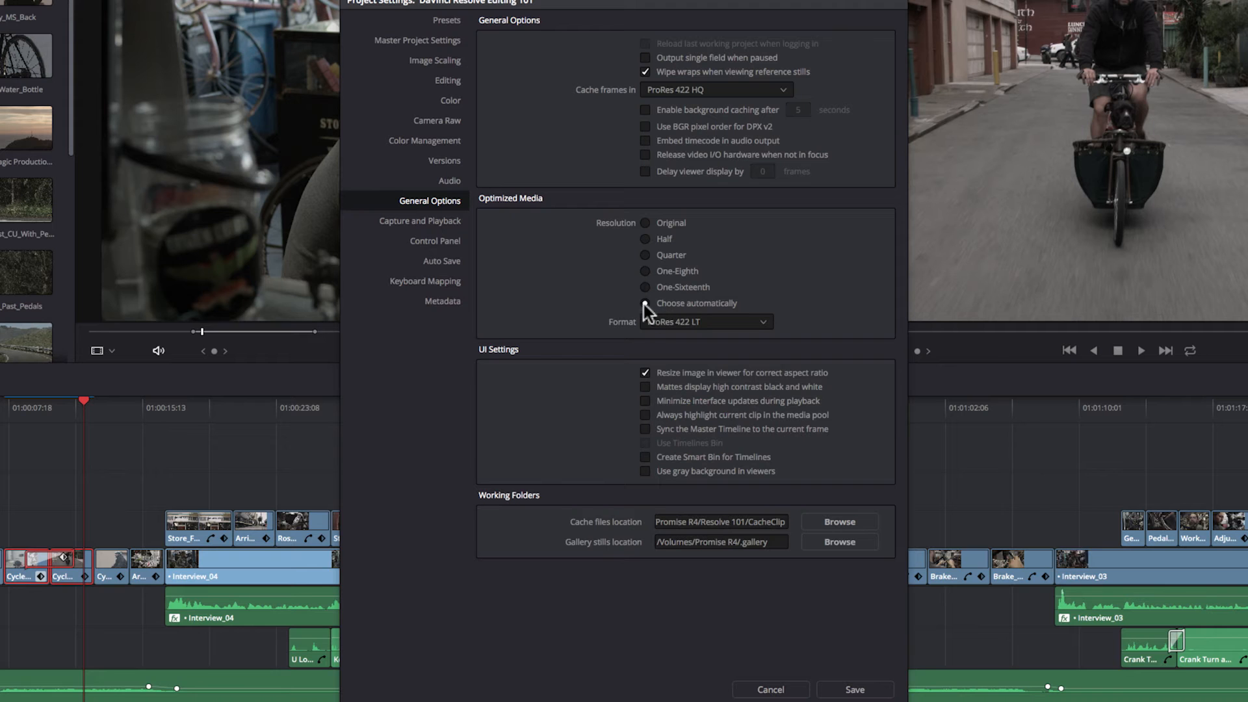
click(644, 239)
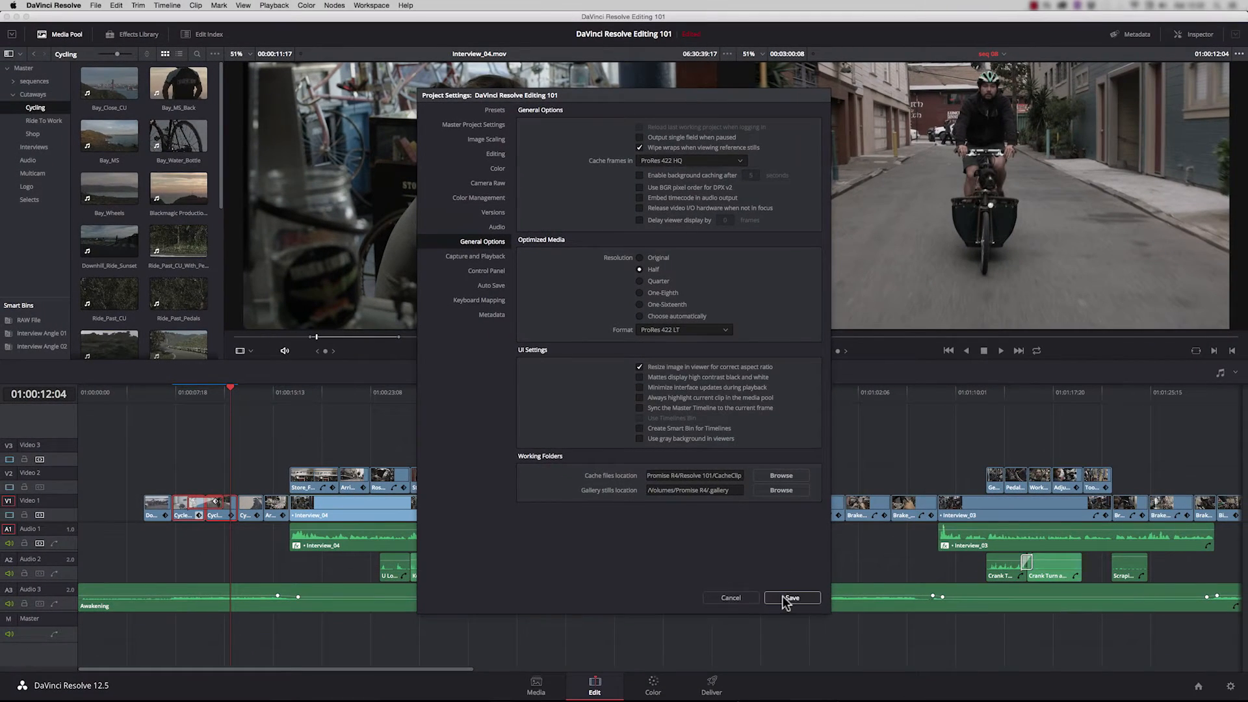
click(793, 597)
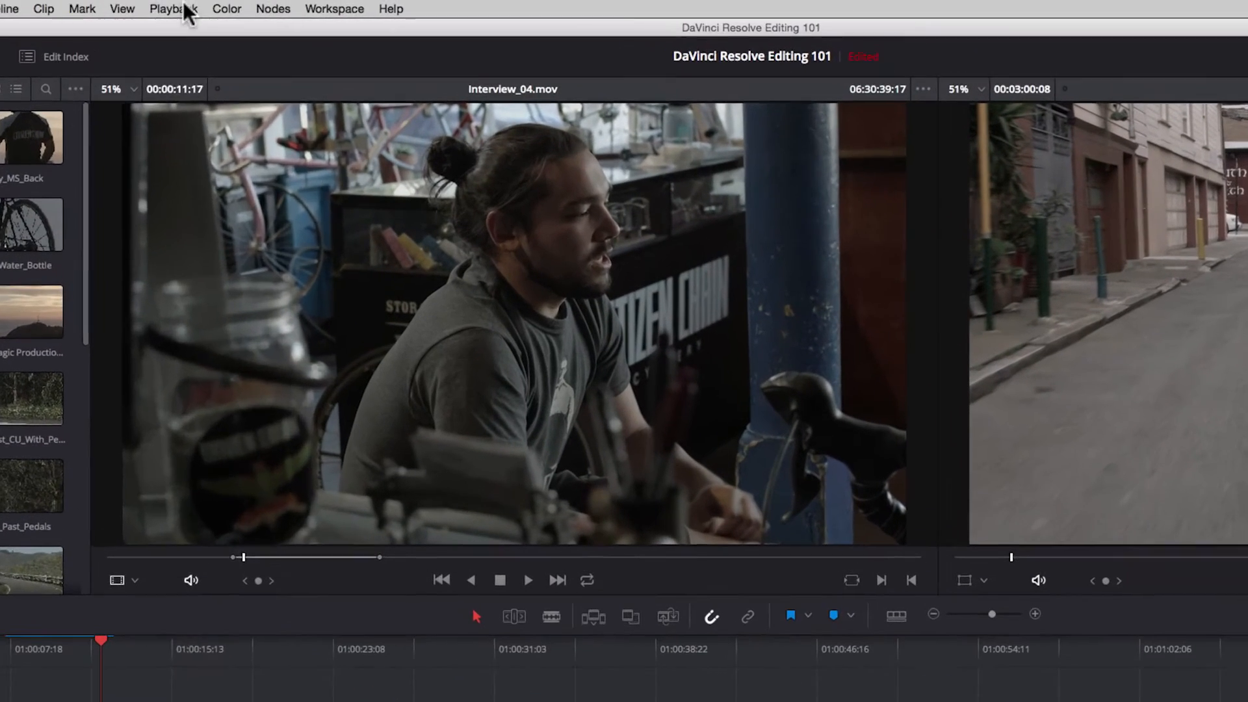
click(172, 8)
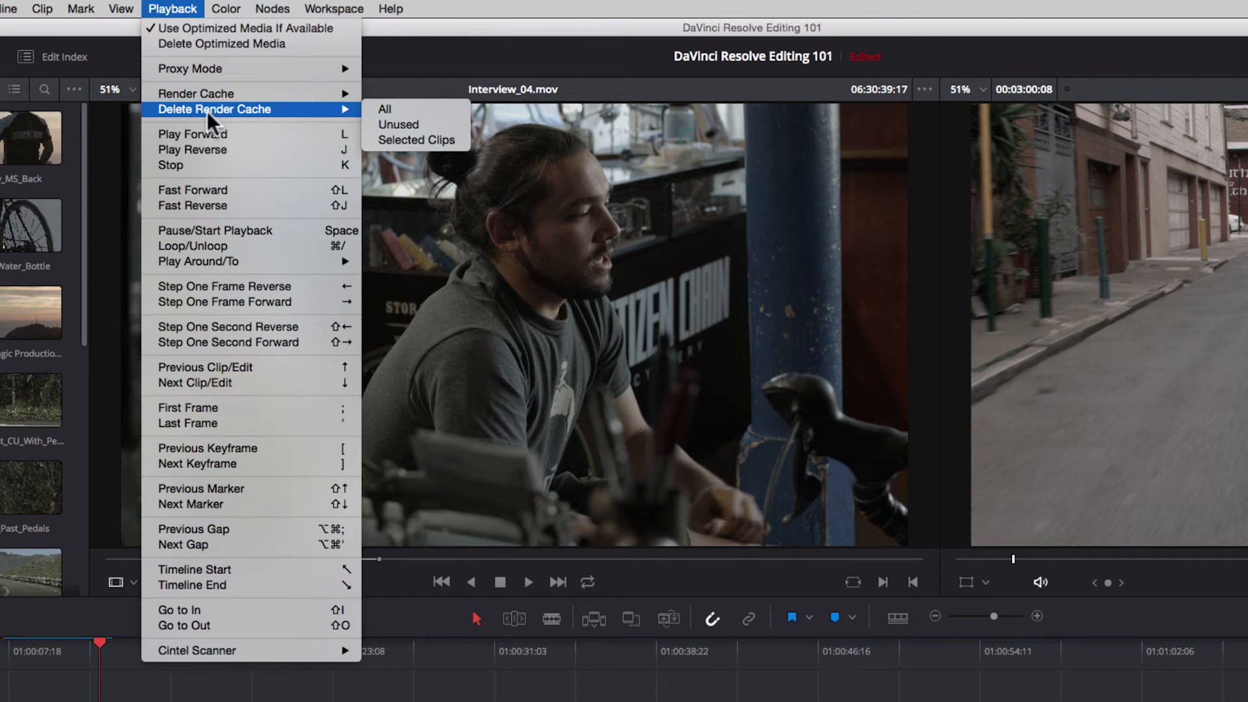
click(383, 108)
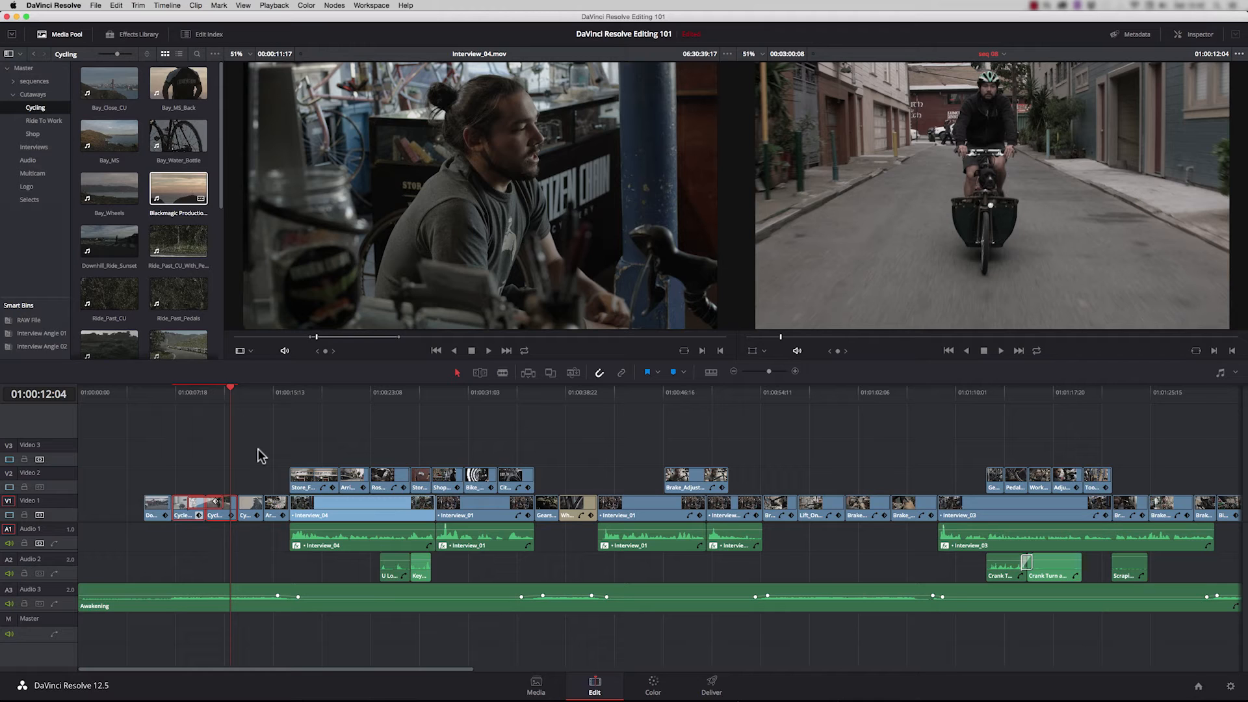
- On the Media page, list Cycling bin clips in detail and save ProRes 422 LT optimized media
click(535, 686)
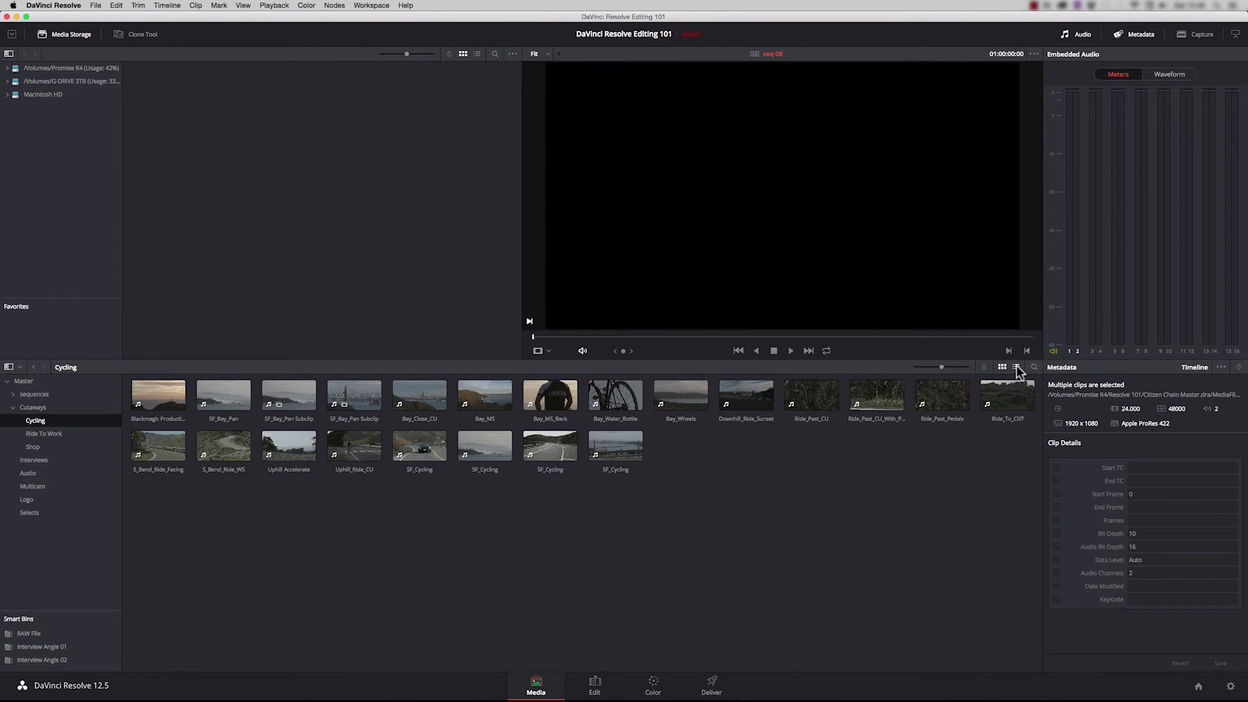
click(1015, 367)
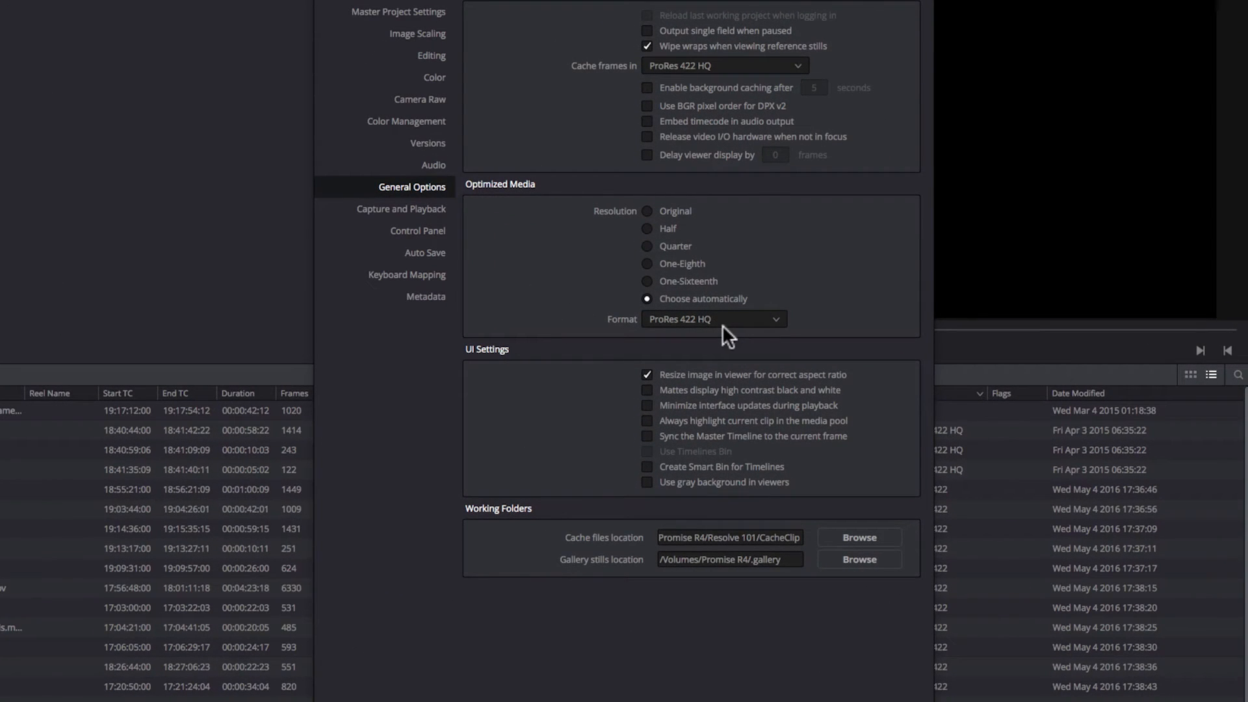
mouse_move(766, 269)
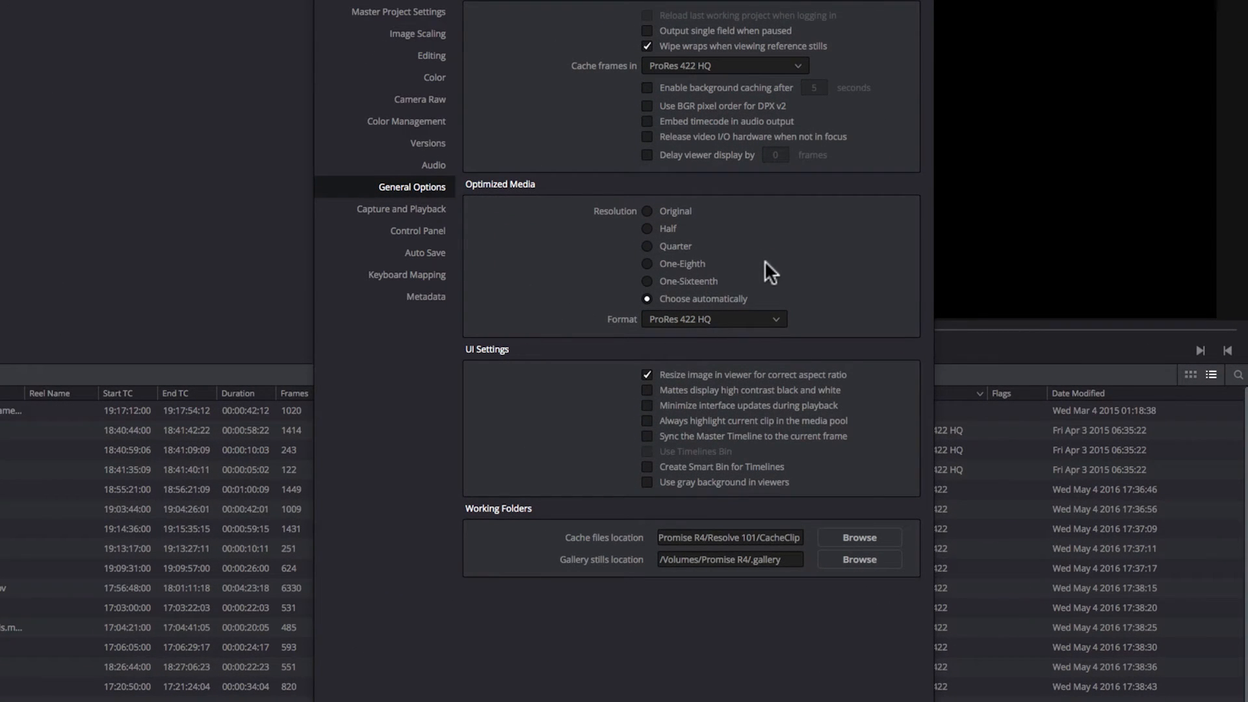
click(775, 319)
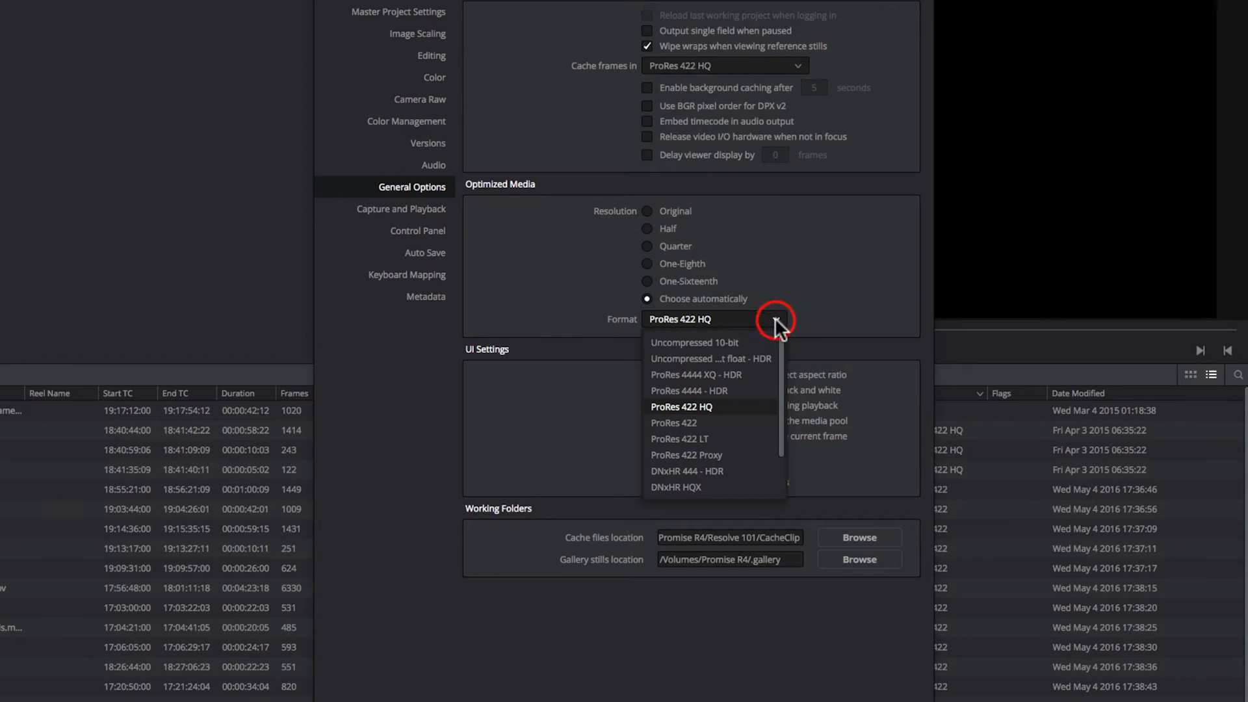
click(680, 438)
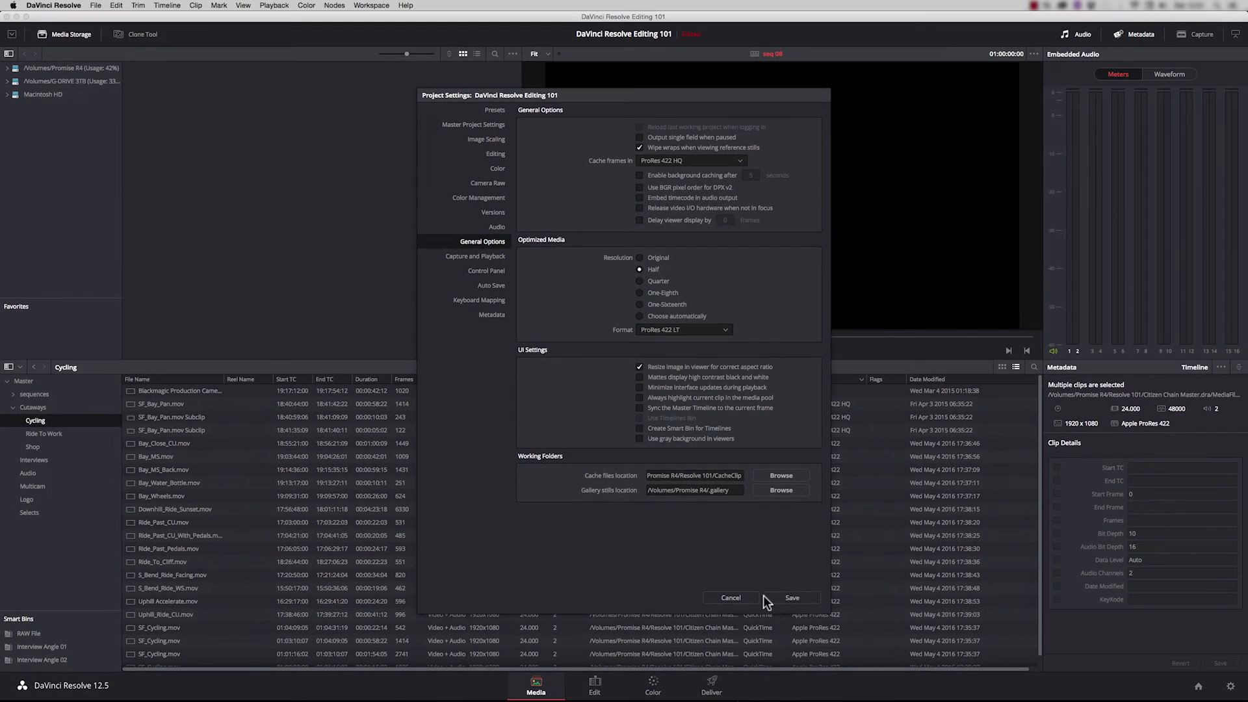
click(792, 598)
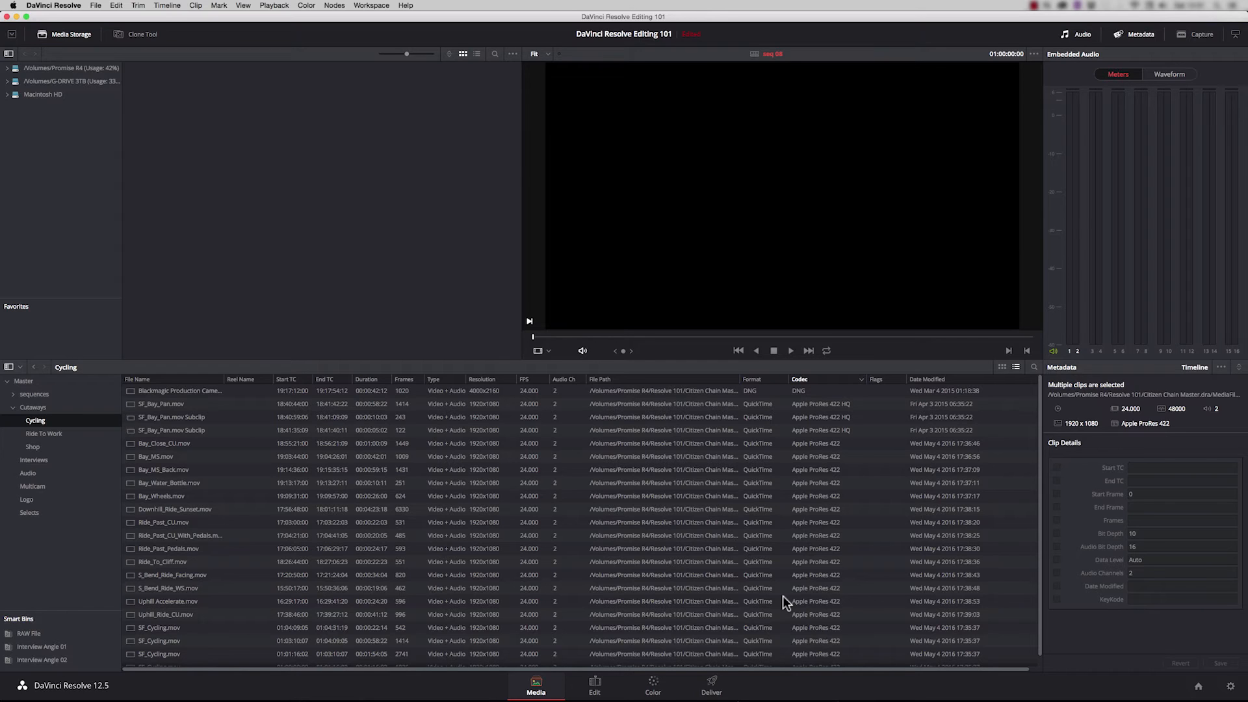
- Generate optimized media for the 4000x2160 DNG clip
click(180, 391)
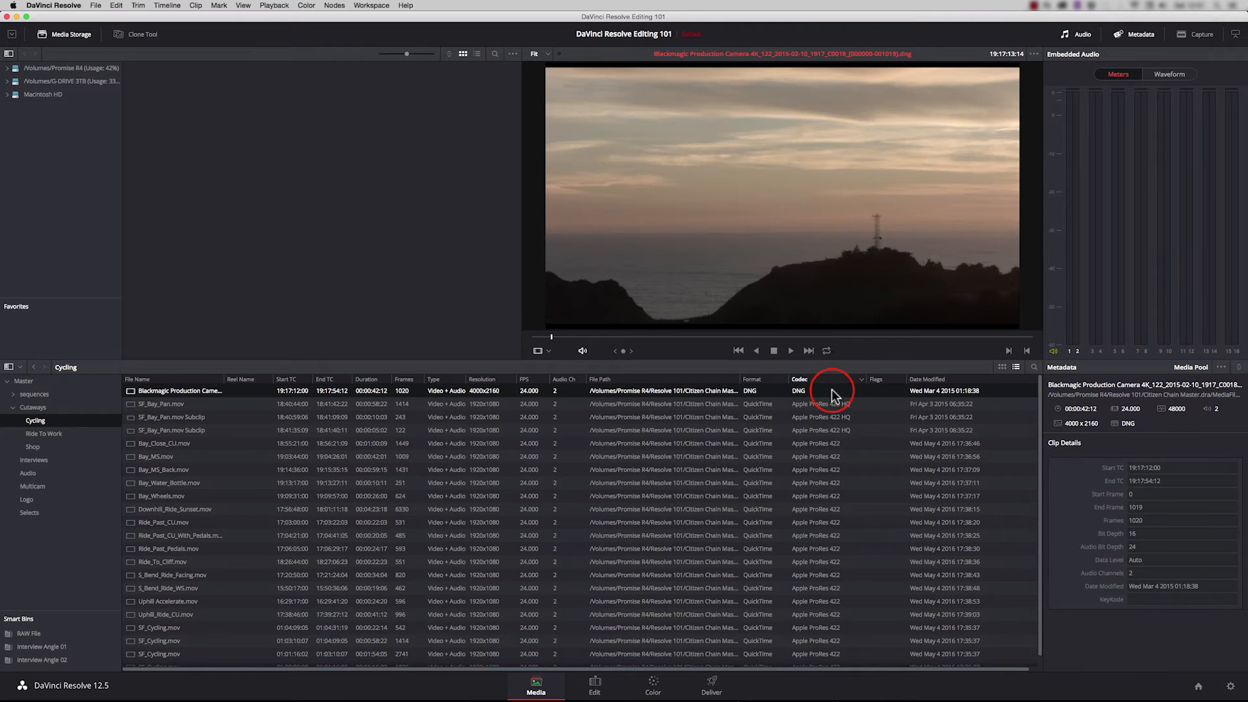
right_click(831, 390)
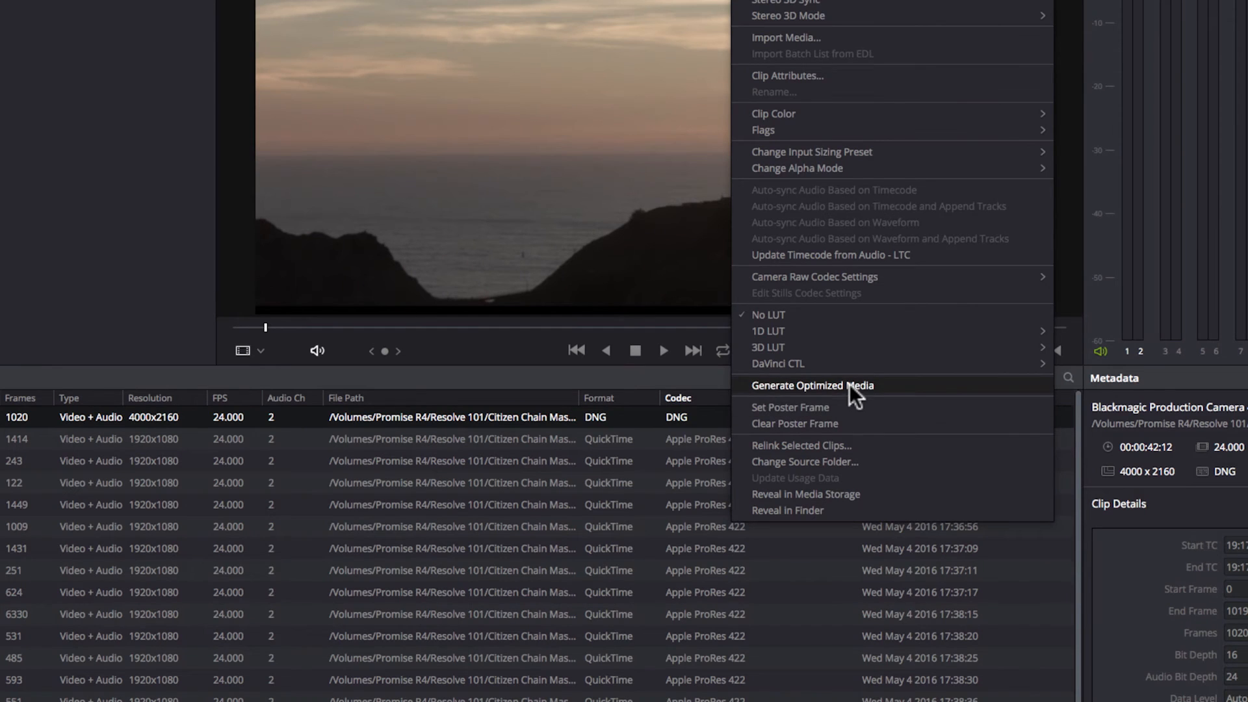
click(810, 386)
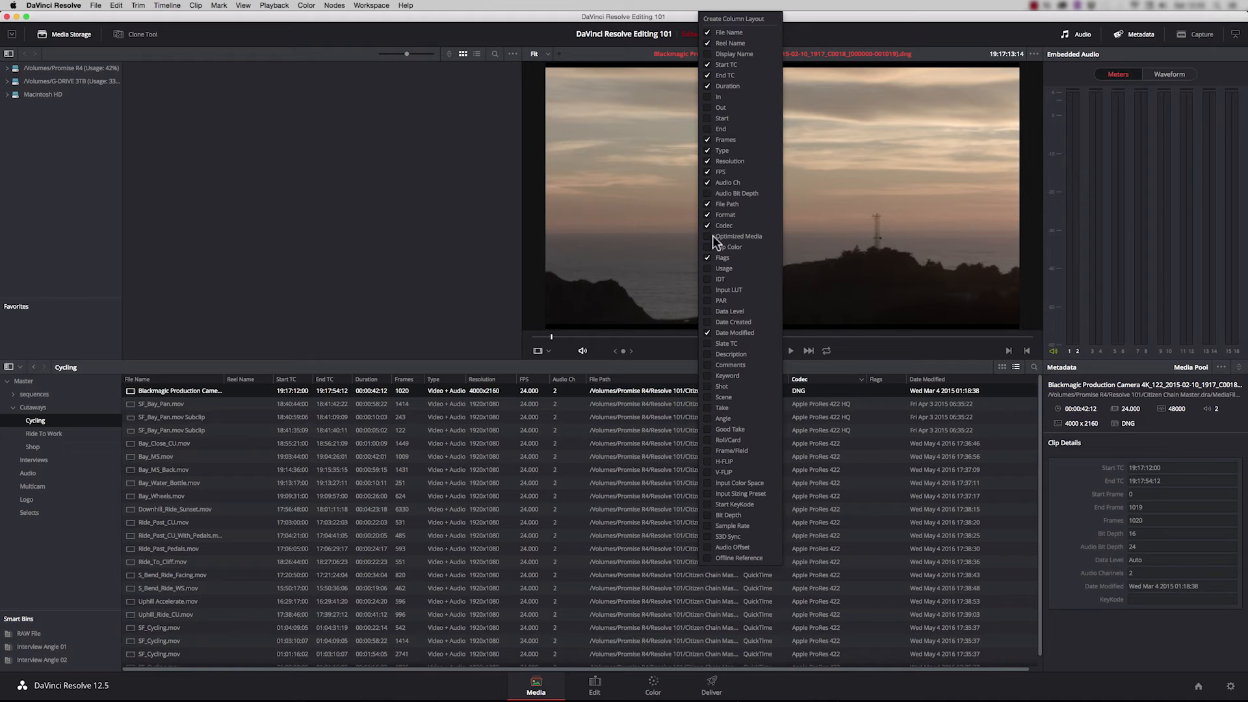
- Add the Optimized Media column to the clip list and sort clips by it
click(708, 236)
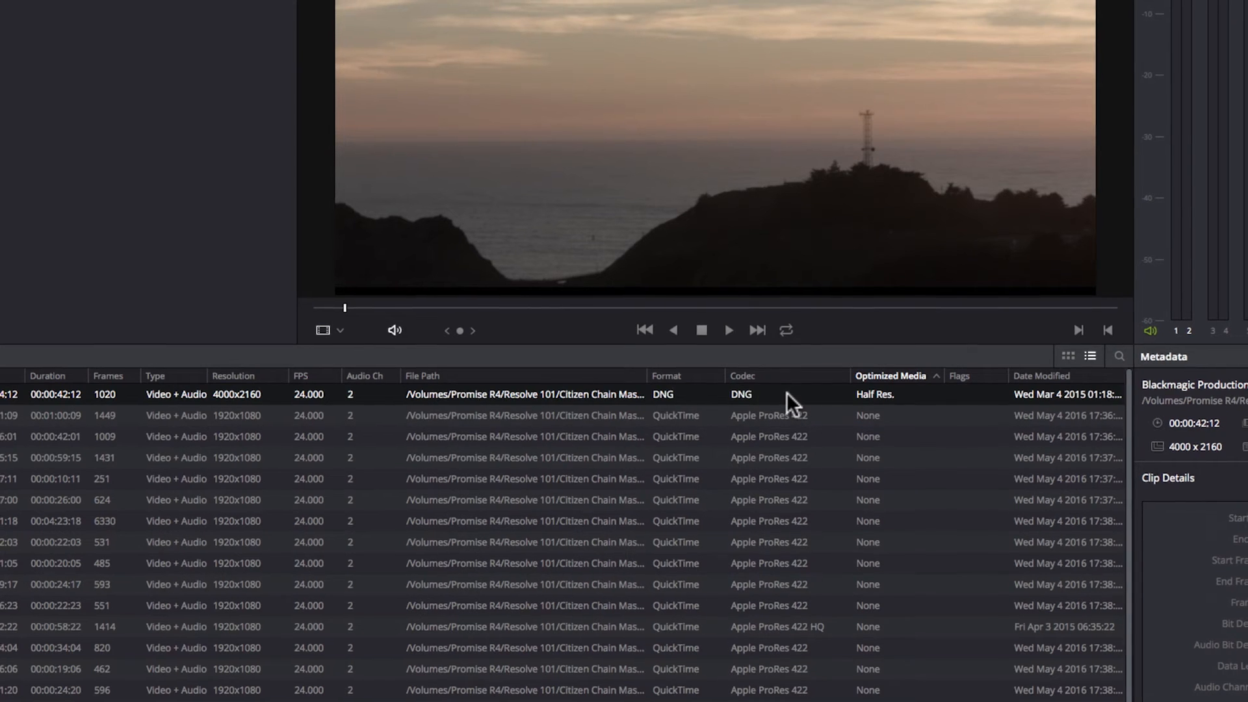
click(275, 5)
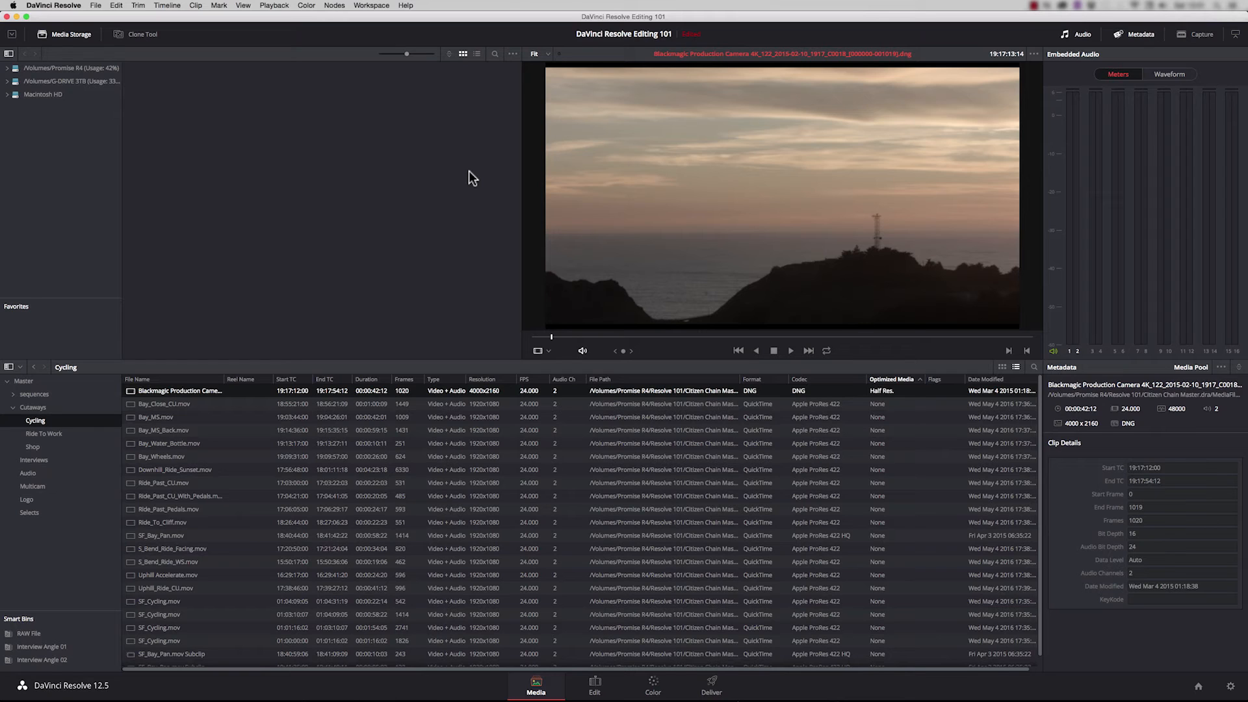
mouse_move(334, 136)
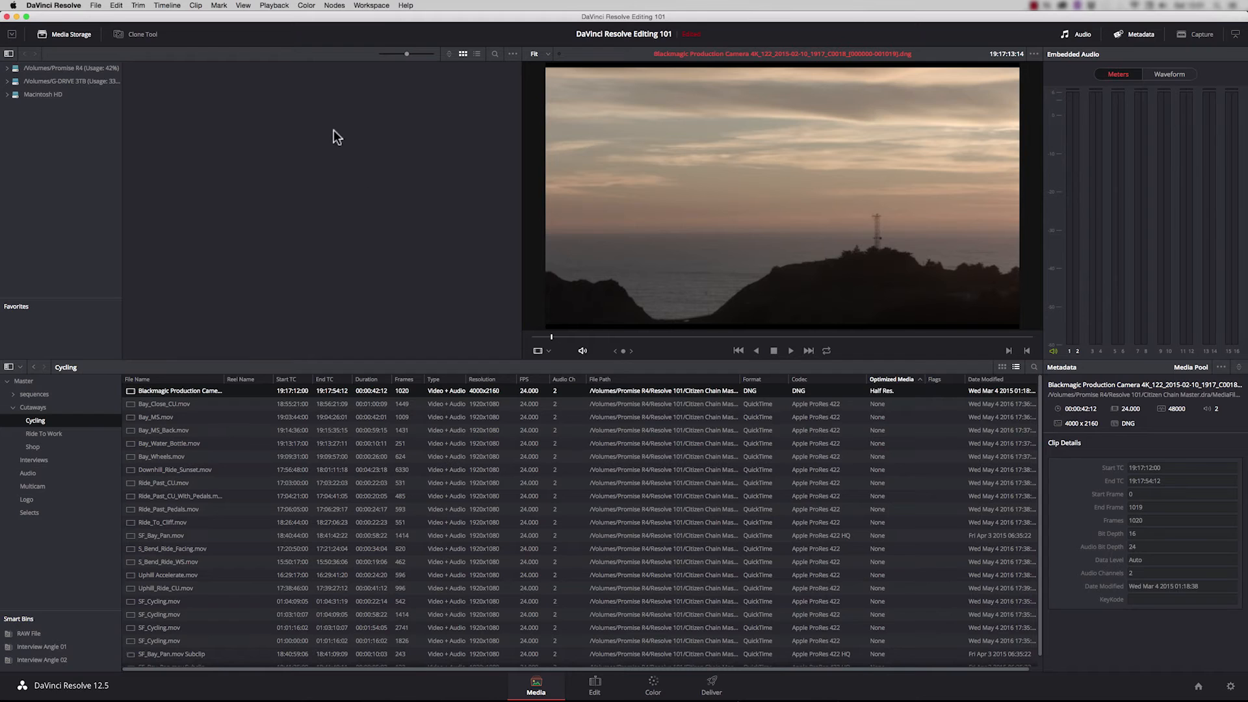
click(273, 5)
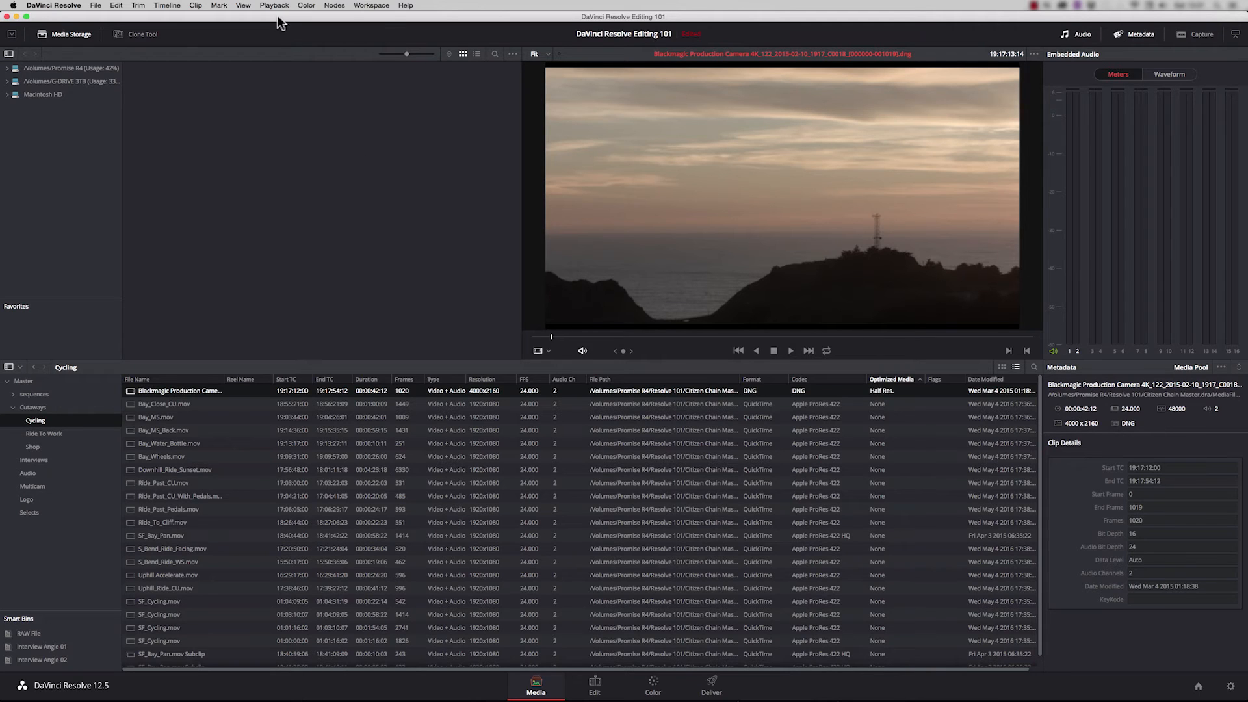
click(274, 5)
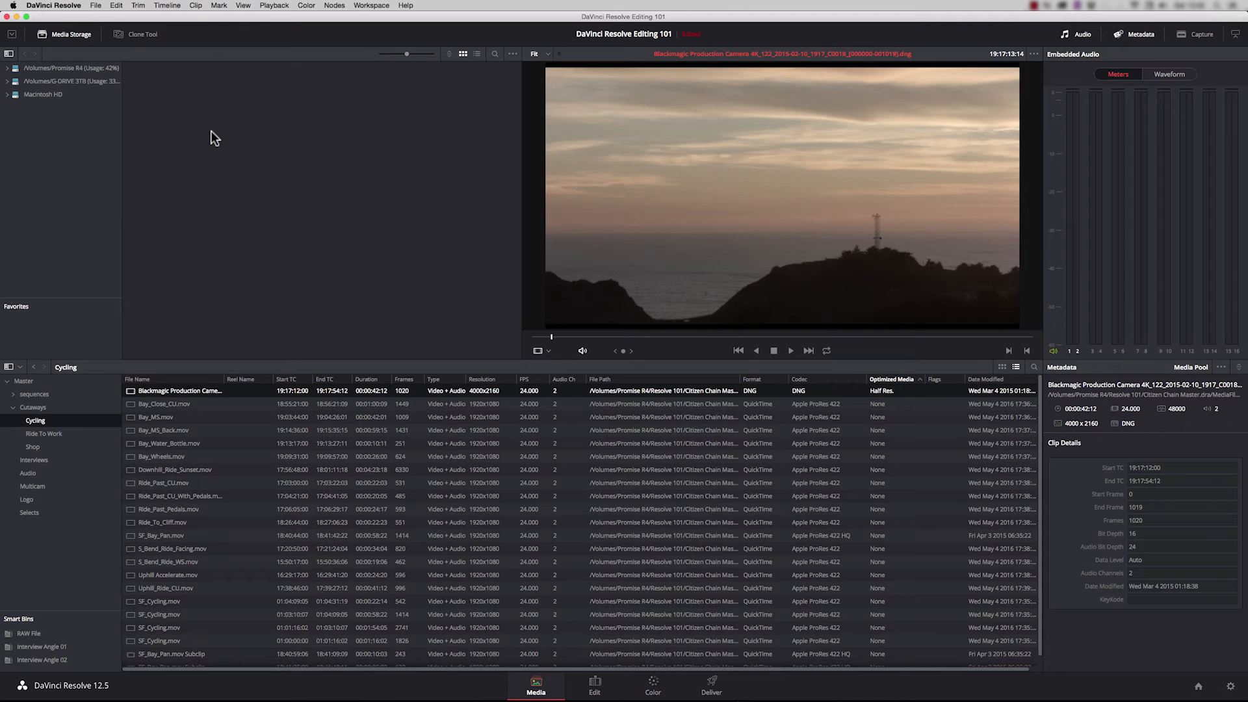
click(273, 5)
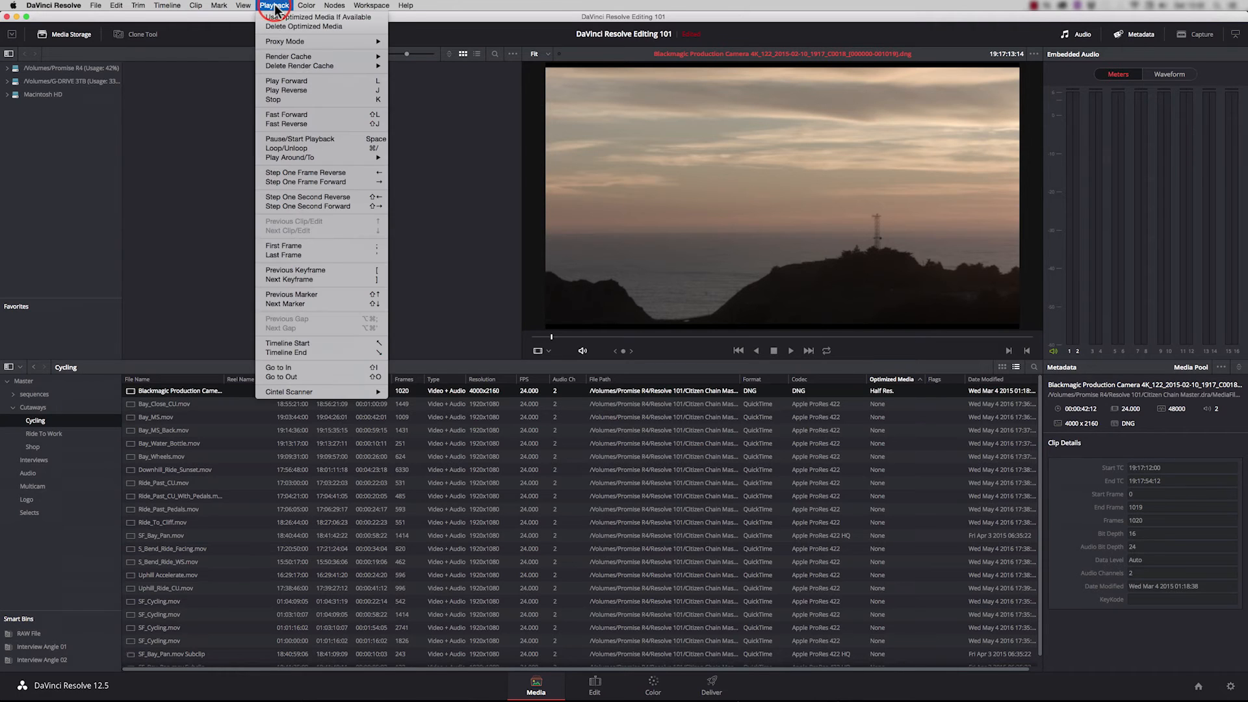
mouse_move(278, 30)
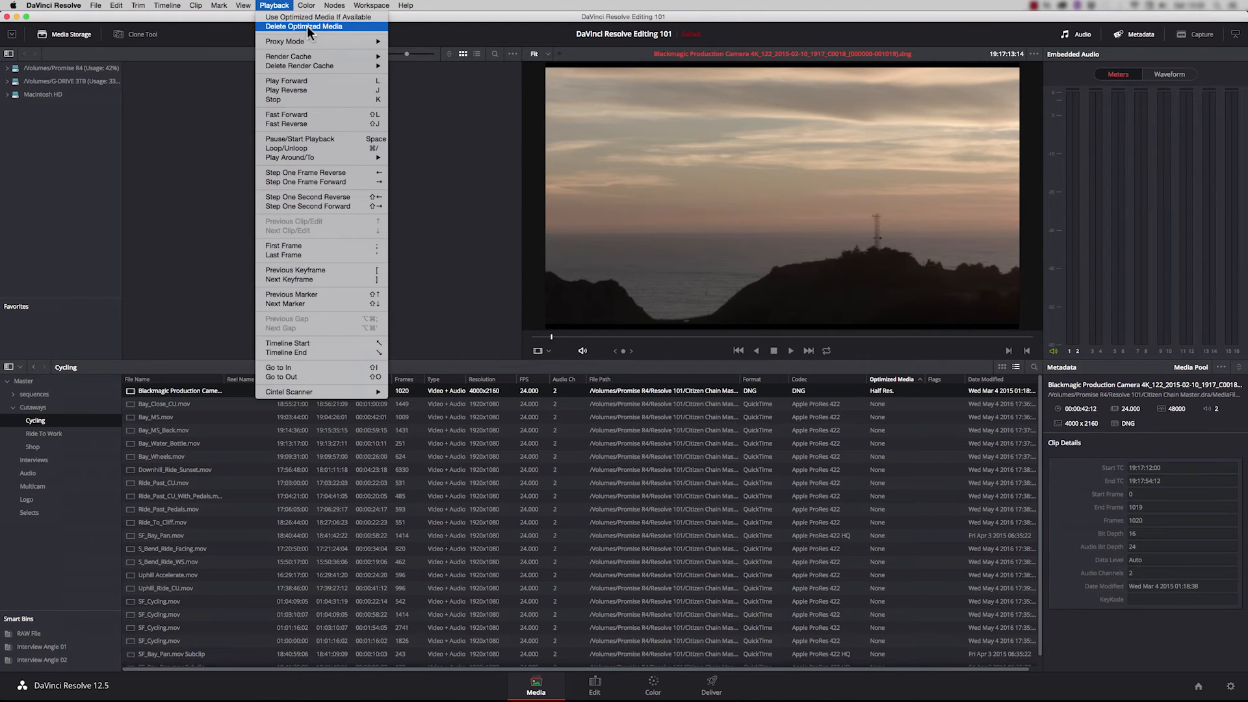
click(305, 26)
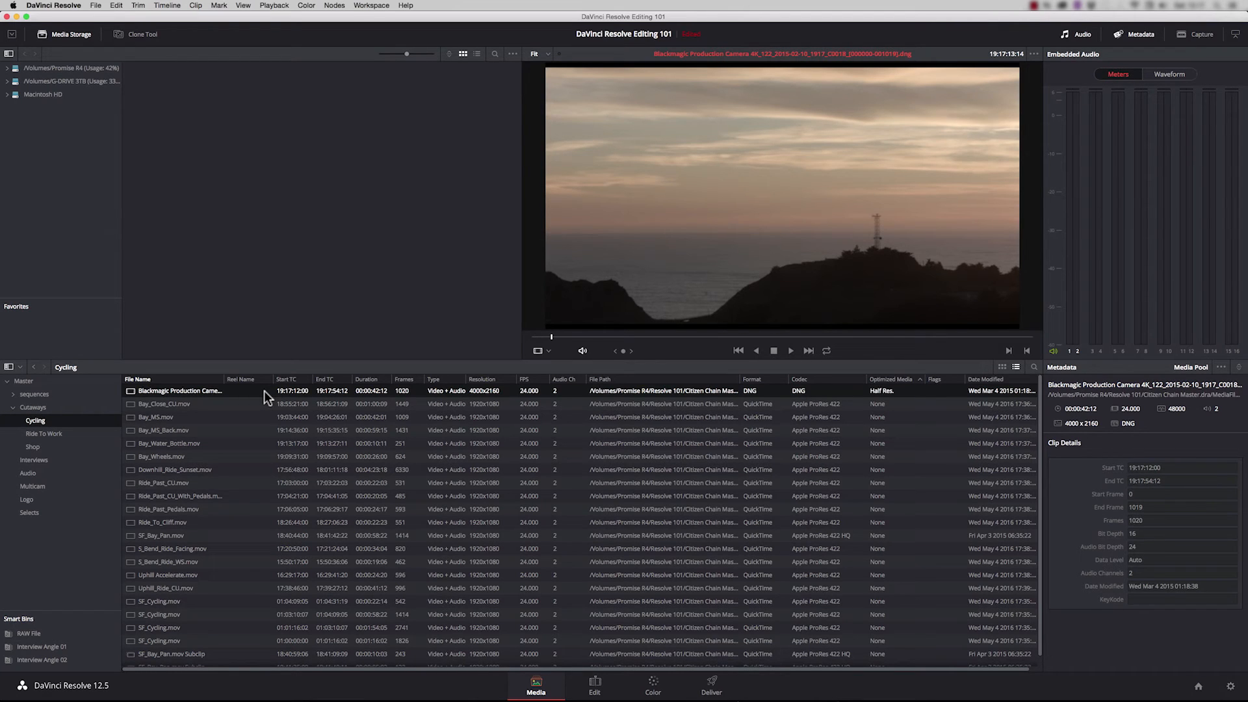
mouse_move(723, 402)
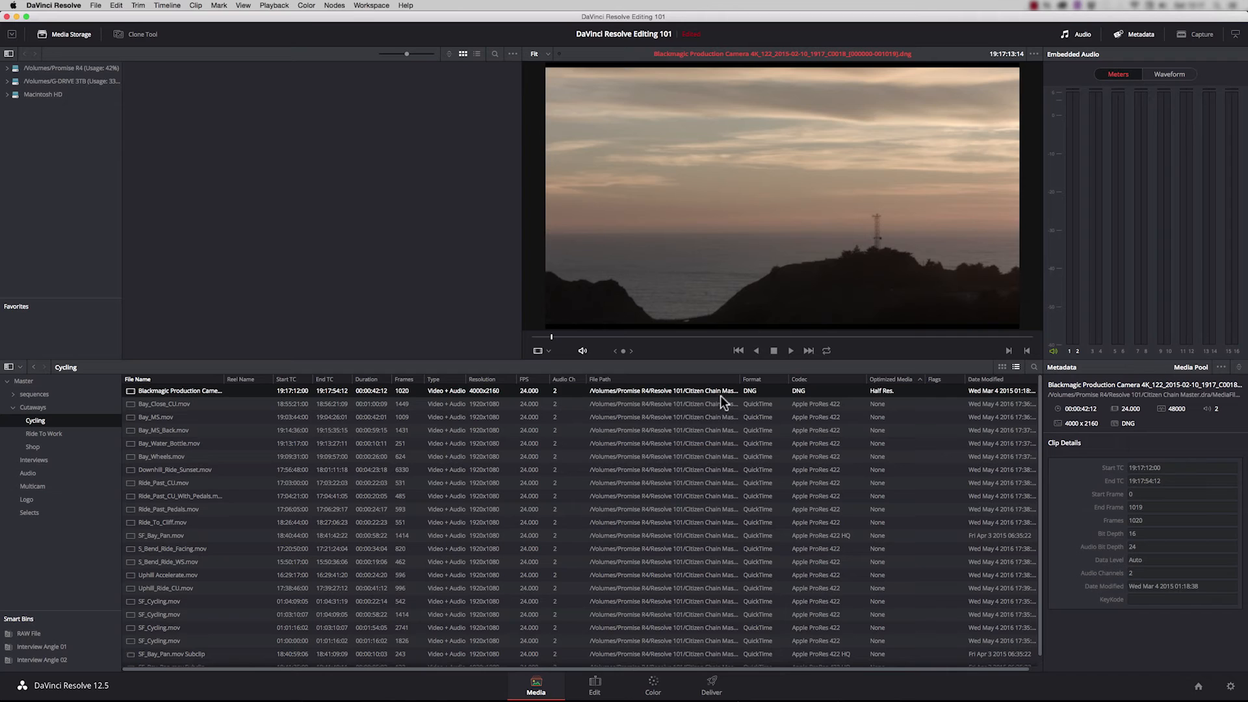
- Select Bay_Close_CU.mov and reveal its source file in Finder
click(164, 403)
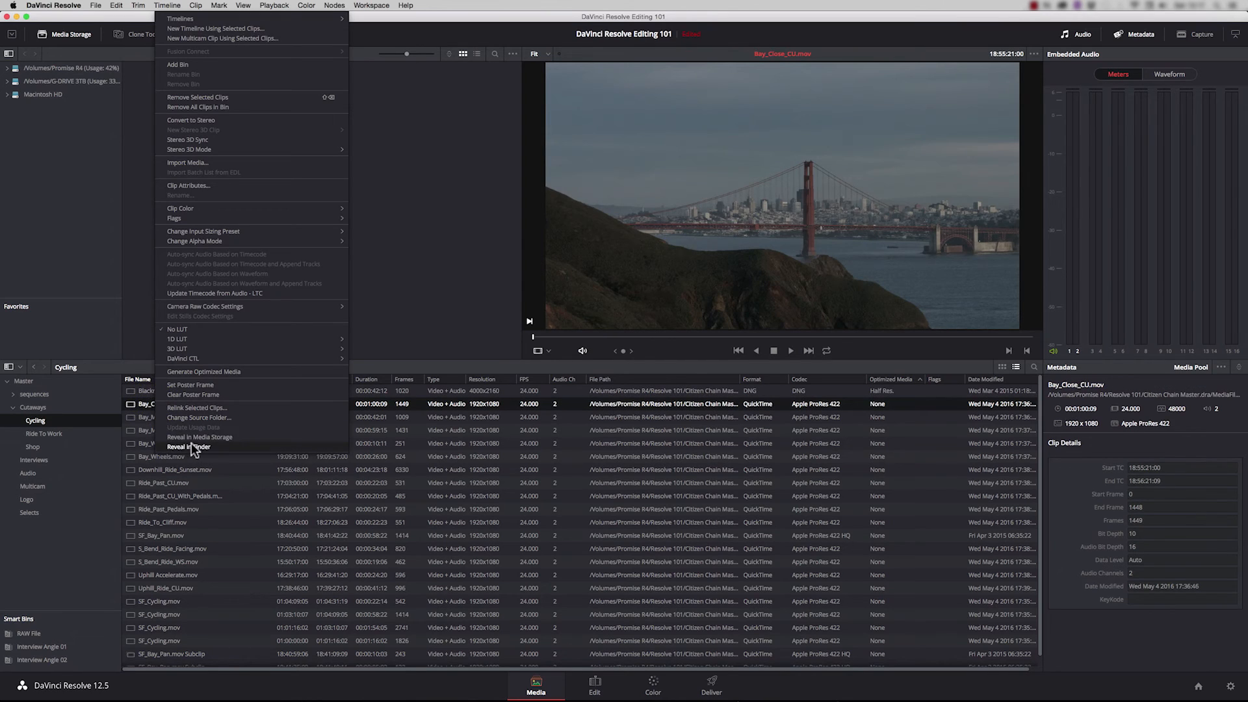
click(188, 447)
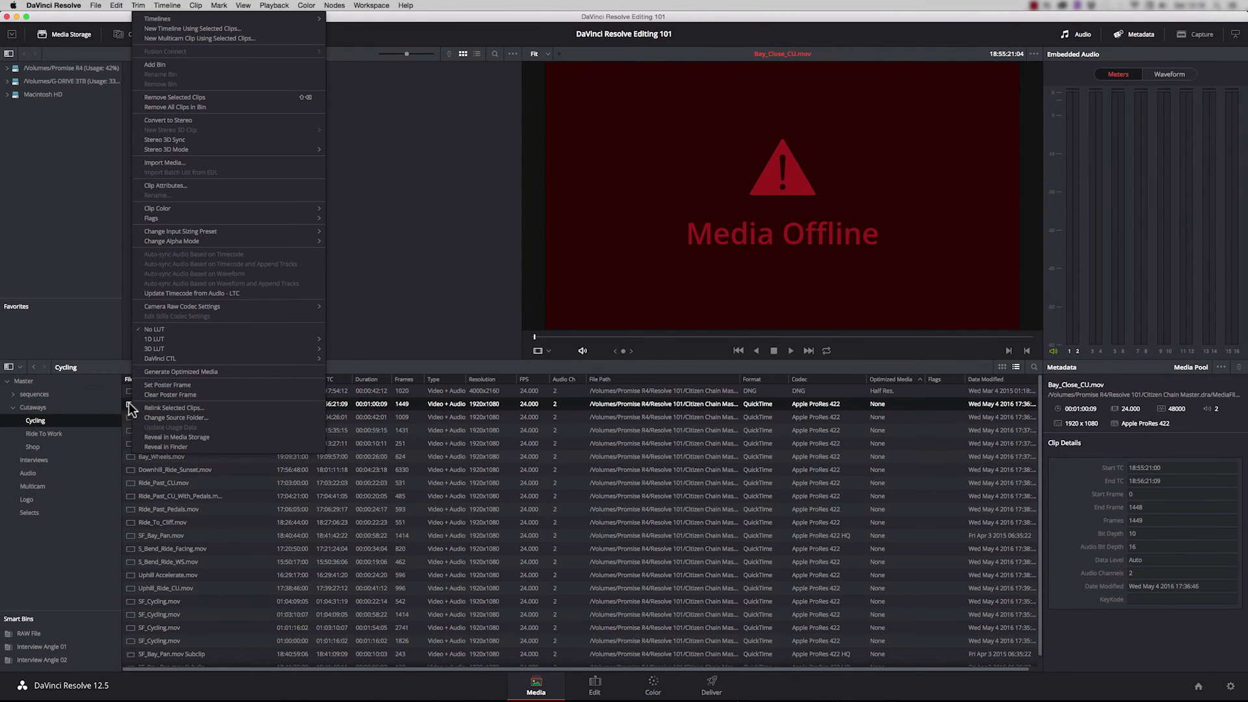
- Relink Bay_Close_CU.mov to the MediaFiles > Cutaways source folder
click(177, 417)
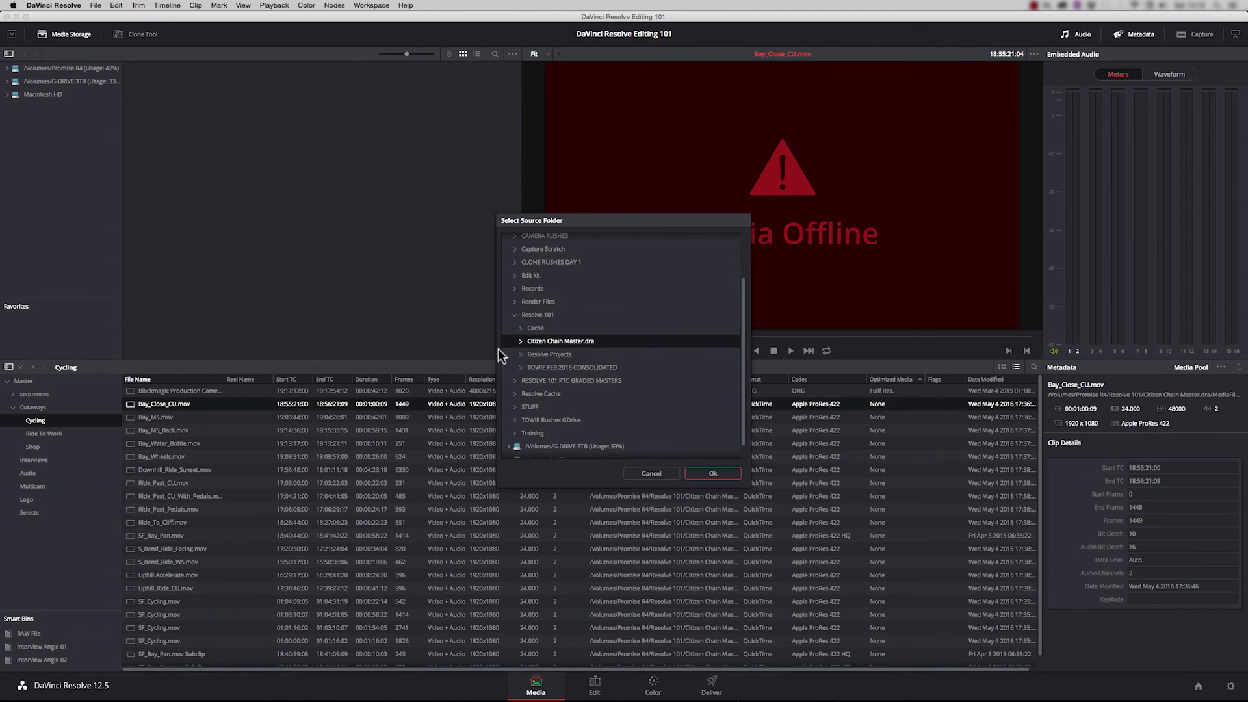
click(520, 342)
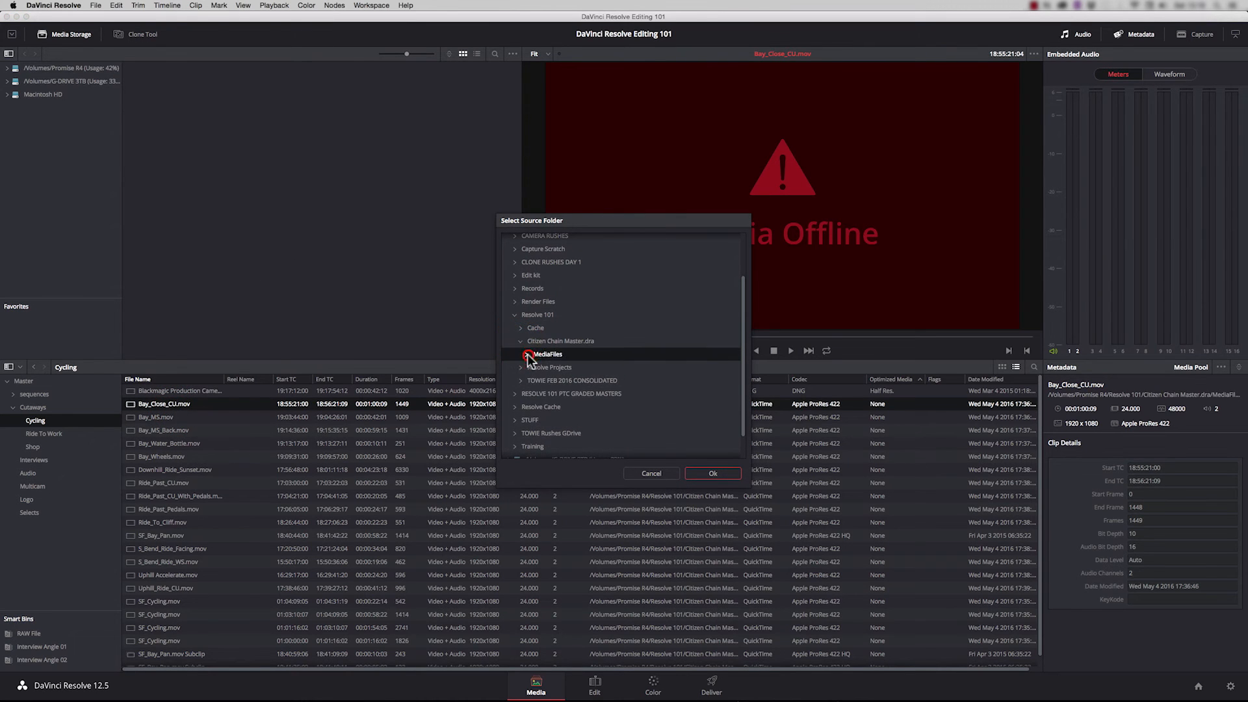
click(522, 354)
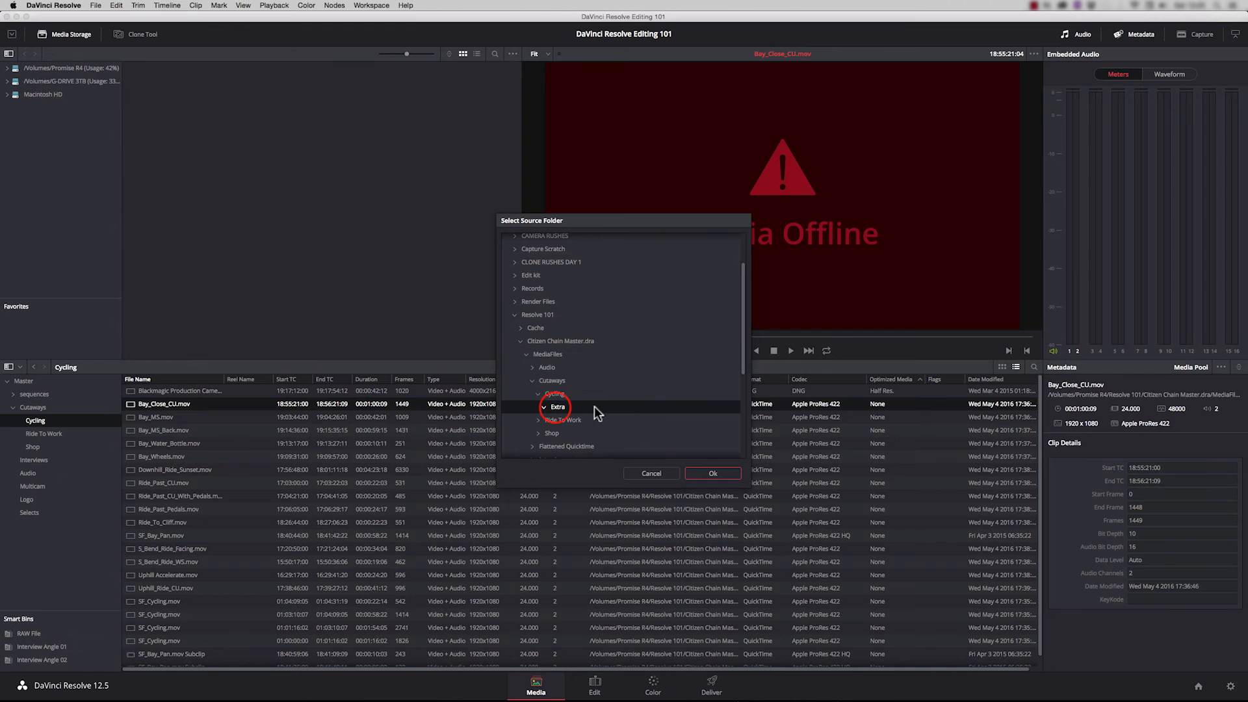
click(712, 473)
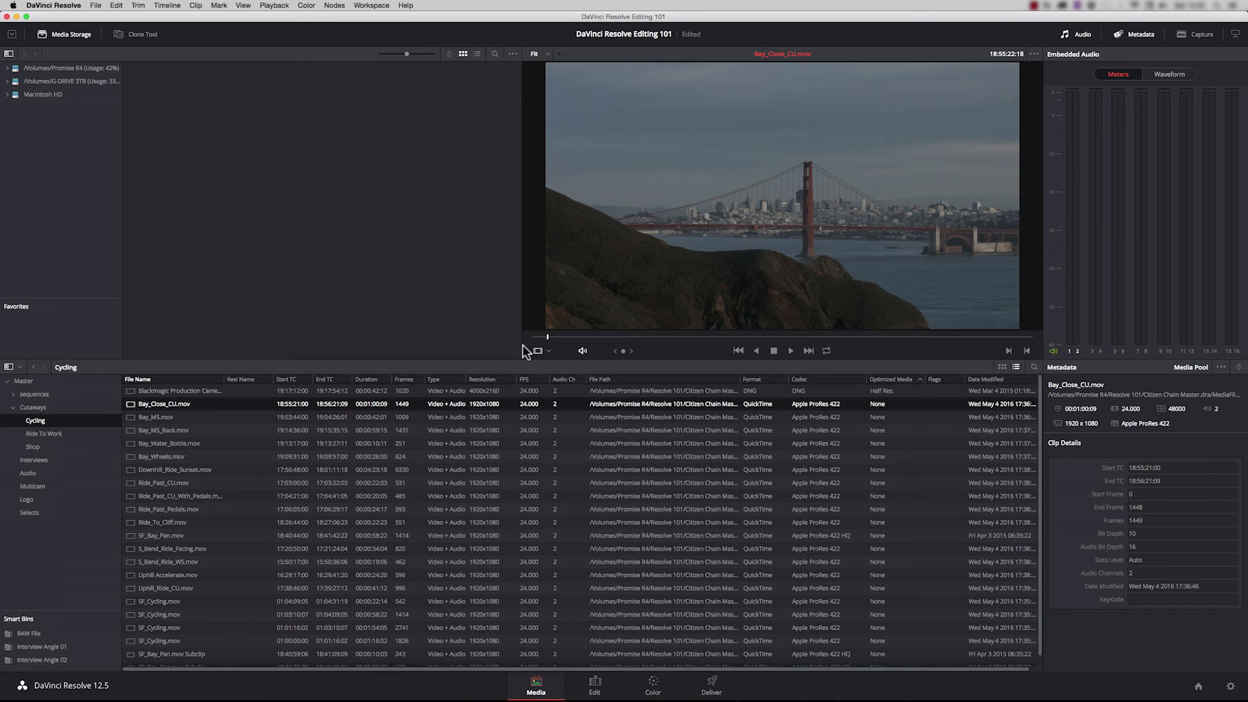
- Add the Display Name column and name Bay_Close_CU.mov 'golden gate bridge'
right_click(137, 378)
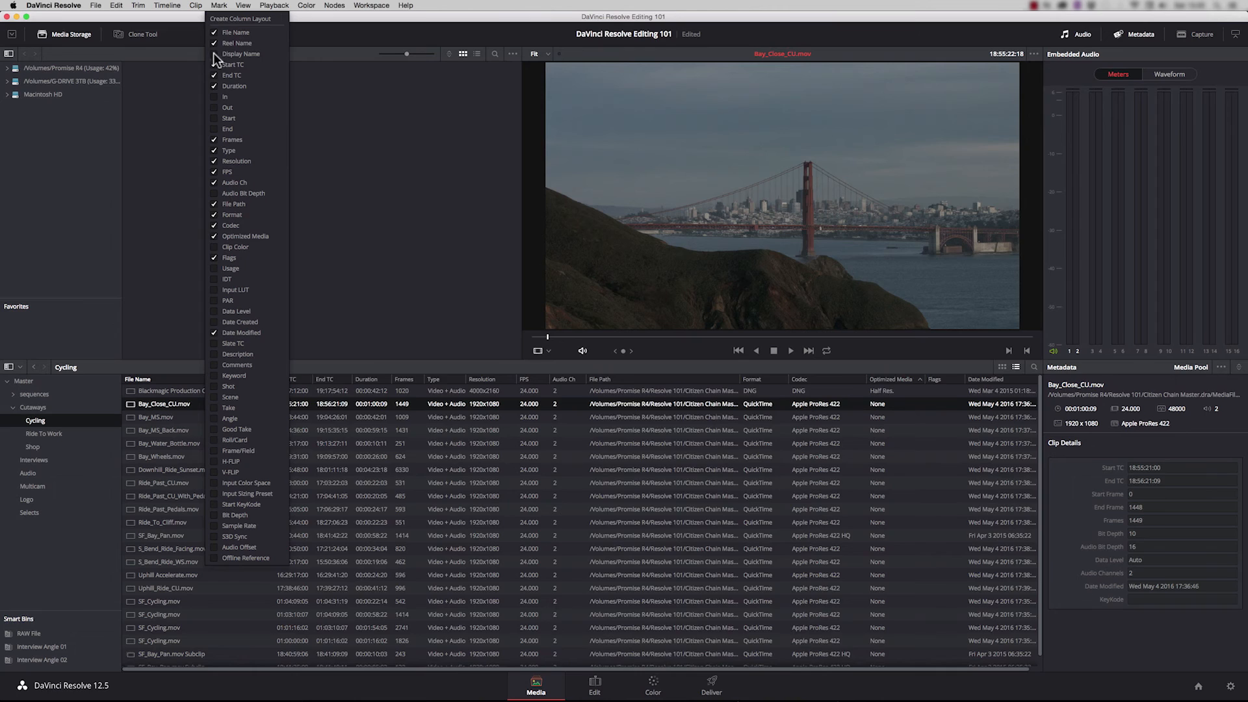
click(241, 54)
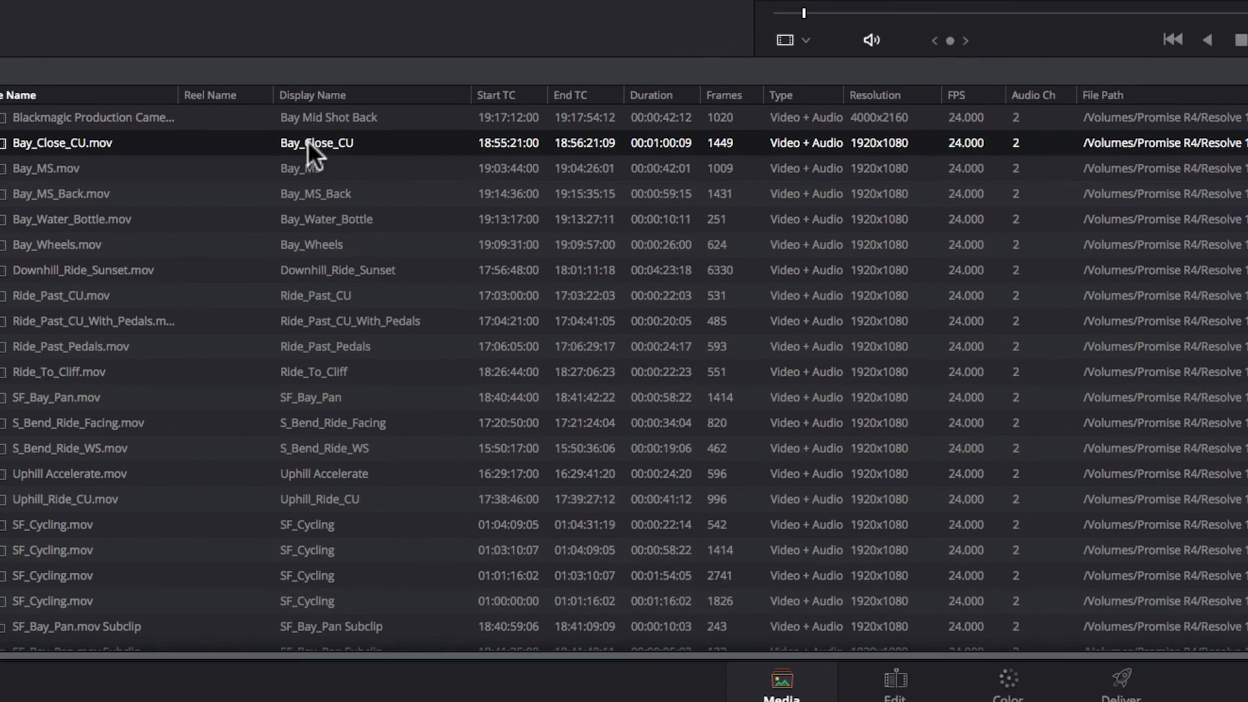
text(golden date bridge)
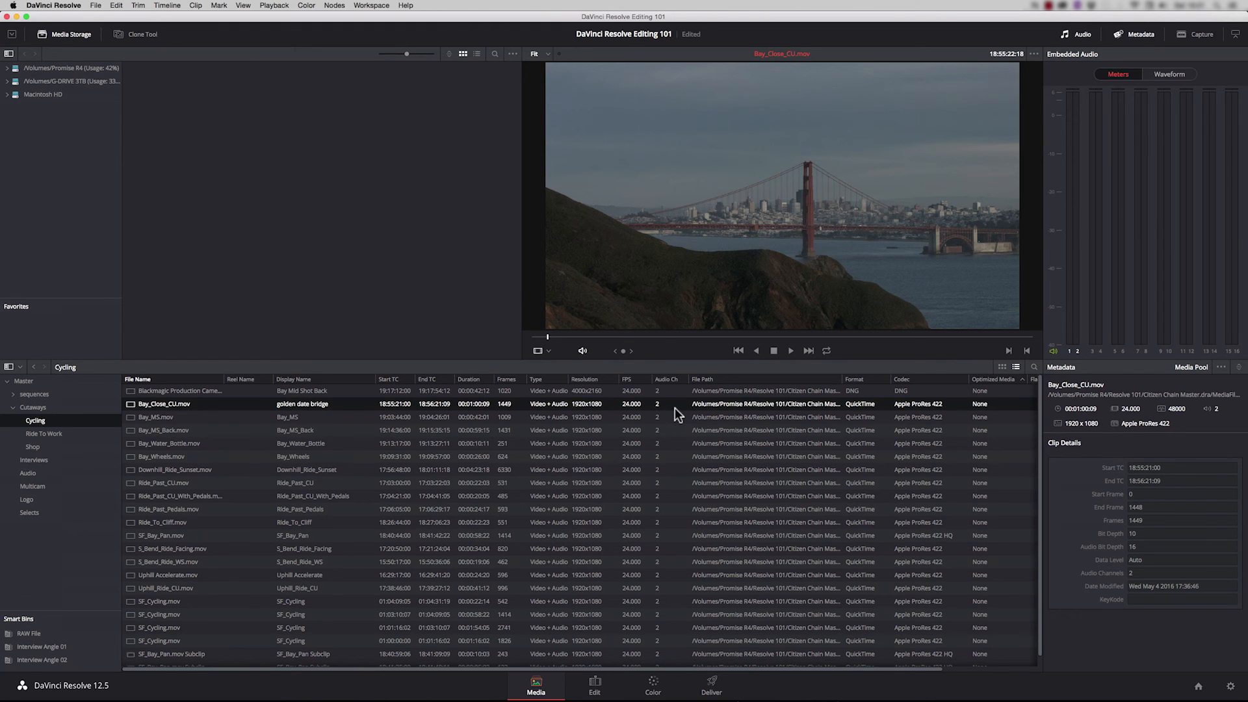
mouse_move(677, 415)
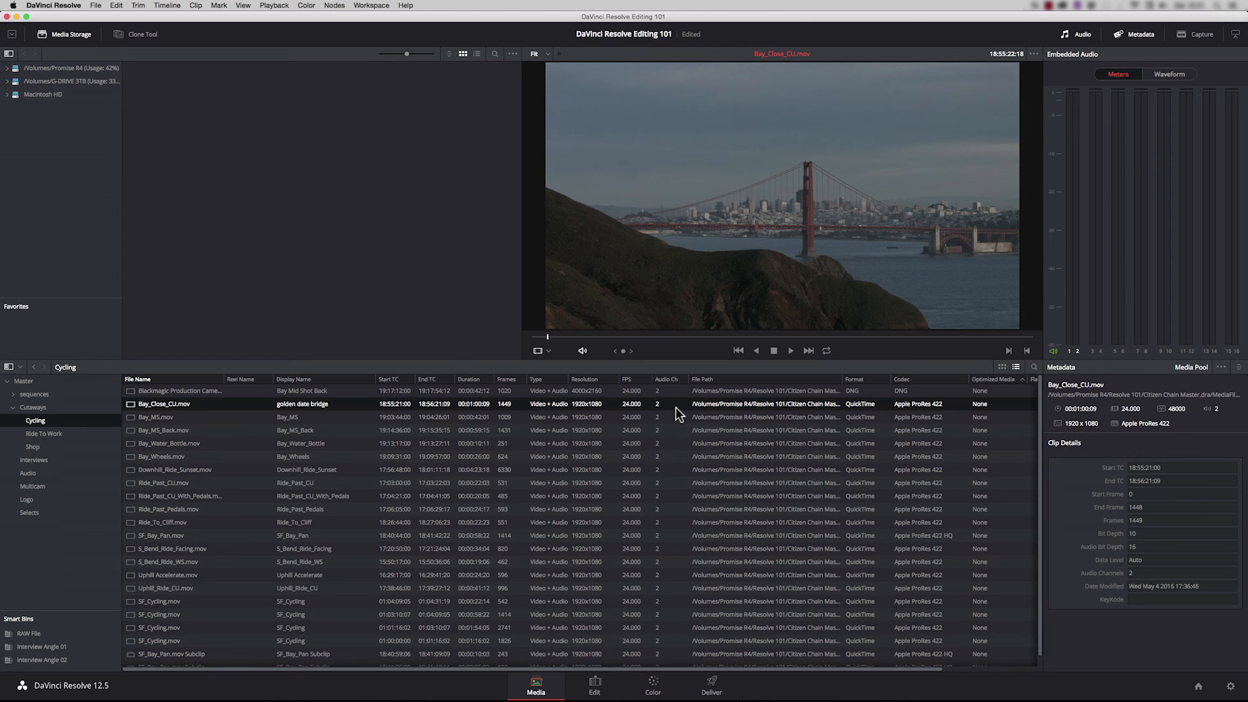
mouse_move(676, 410)
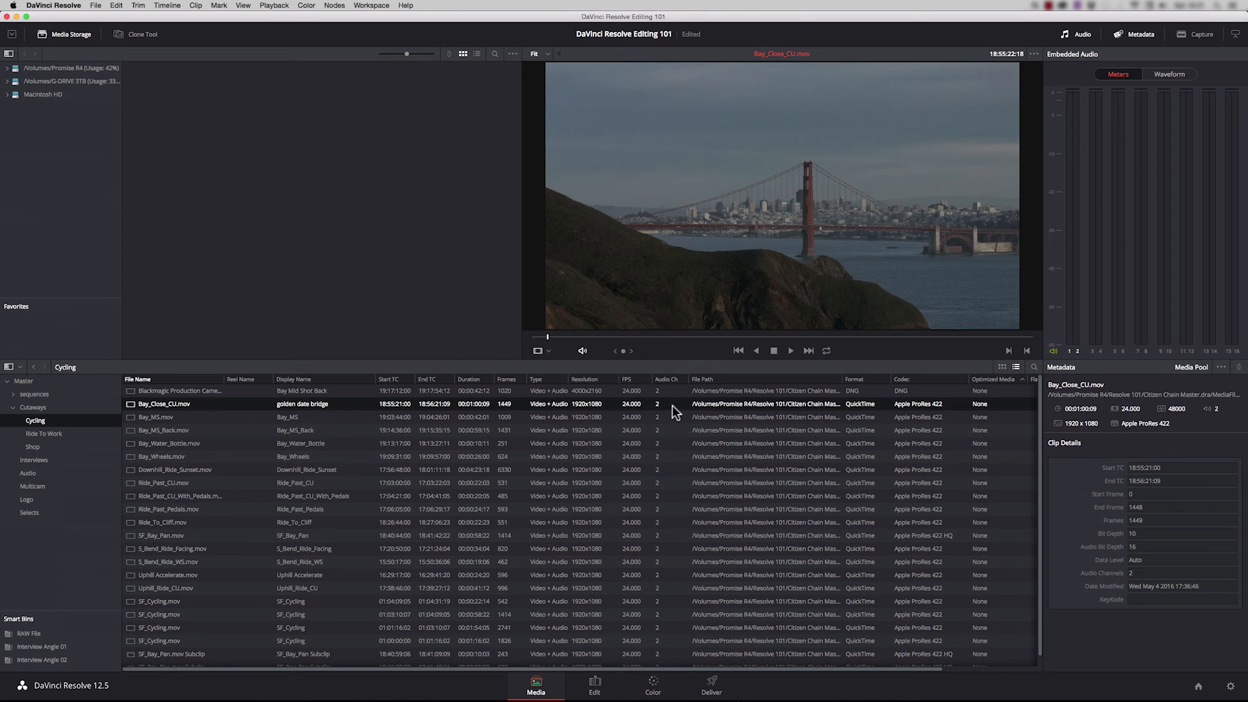
- Set the Image Scaling input preset to center crop with no resizing
click(1230, 683)
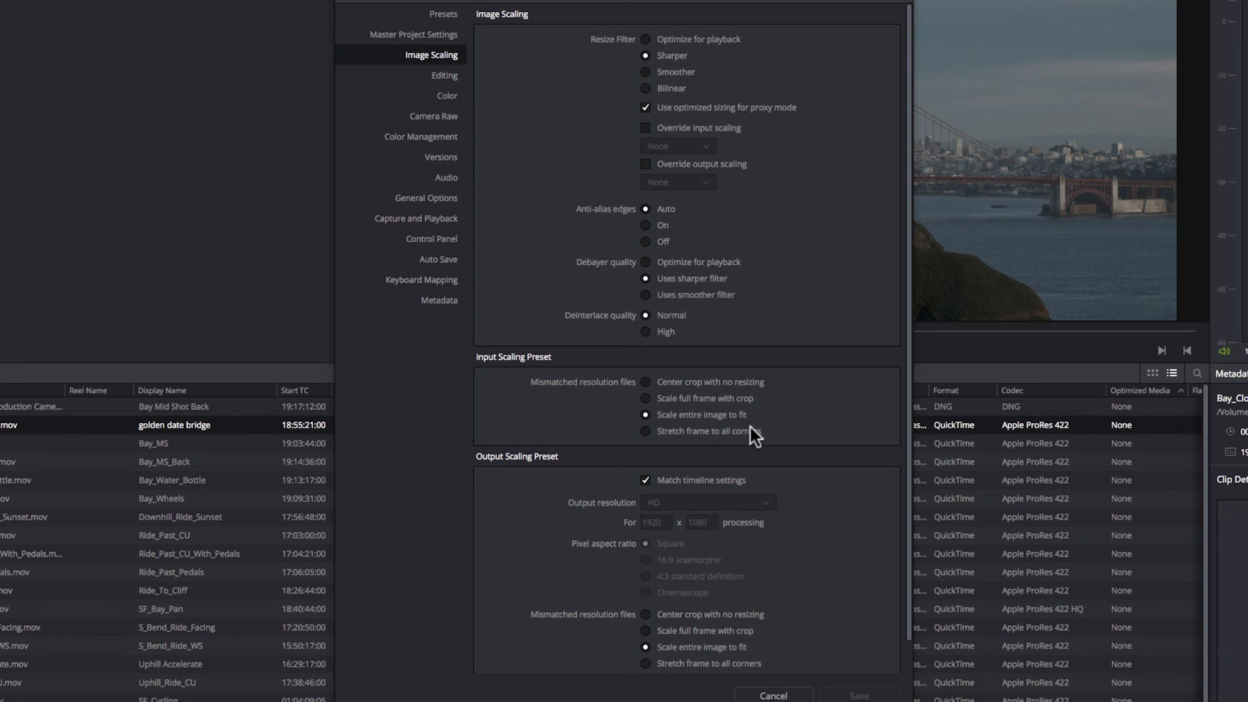
click(645, 382)
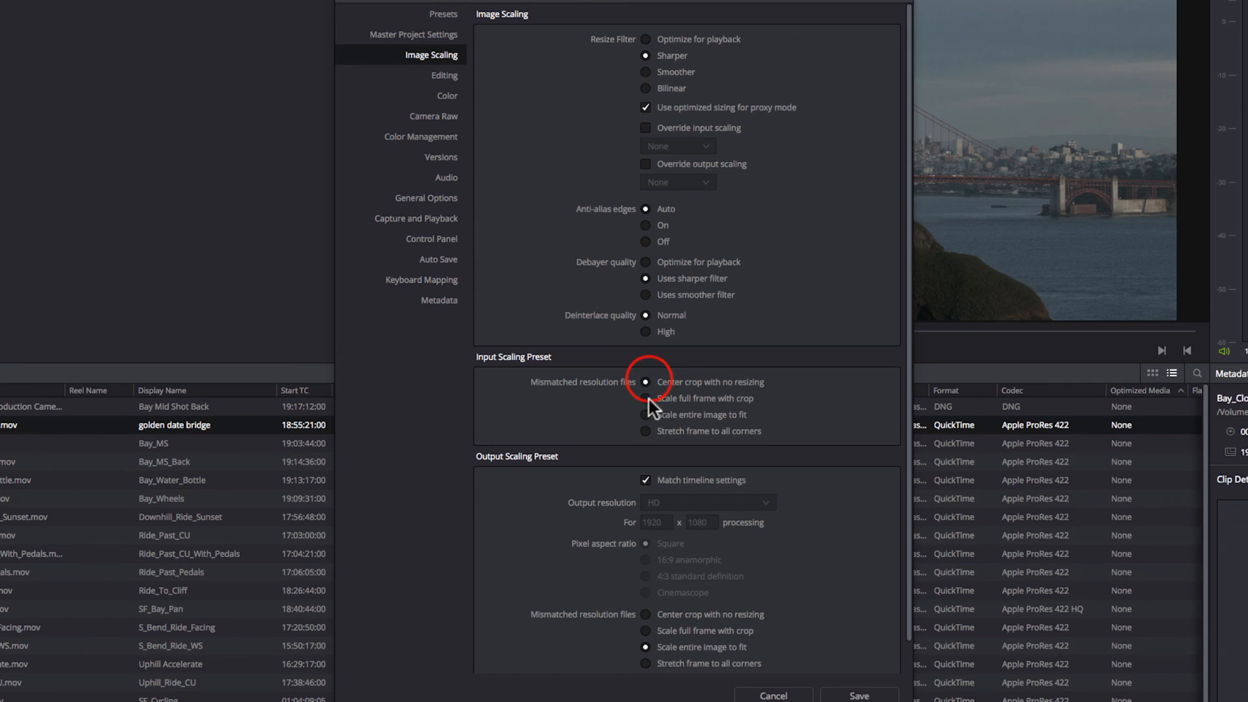
mouse_move(680, 445)
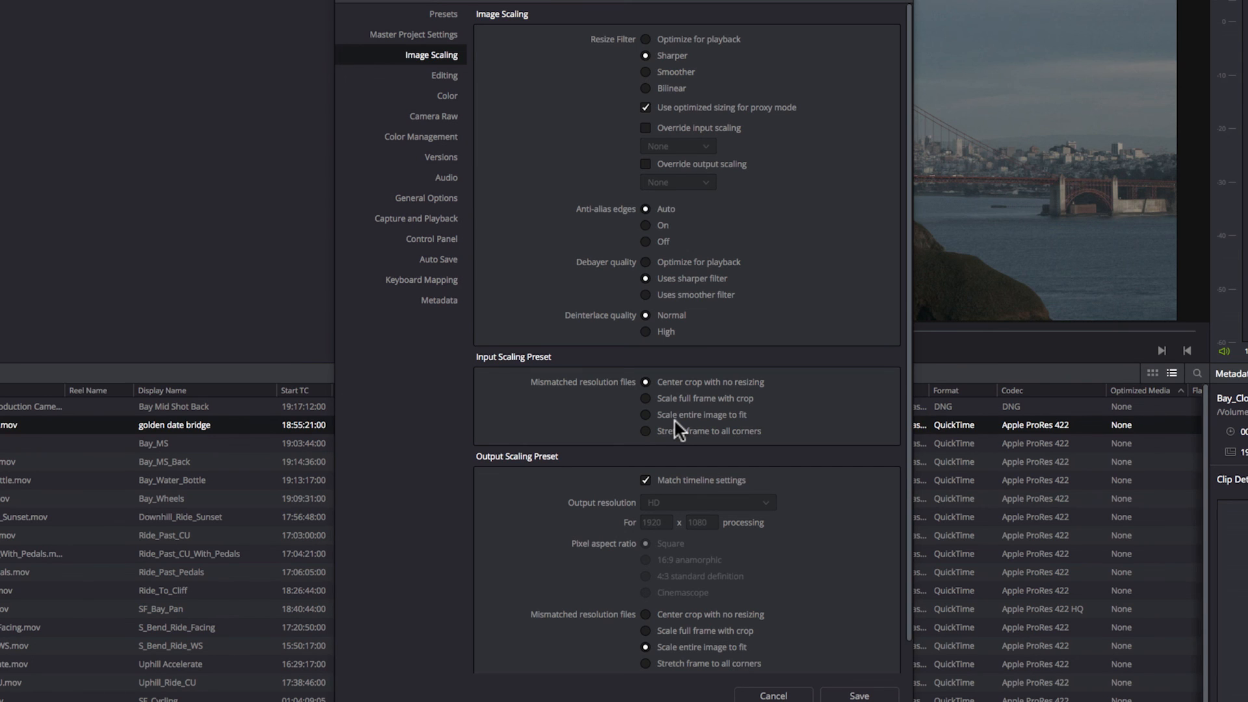
mouse_move(449, 85)
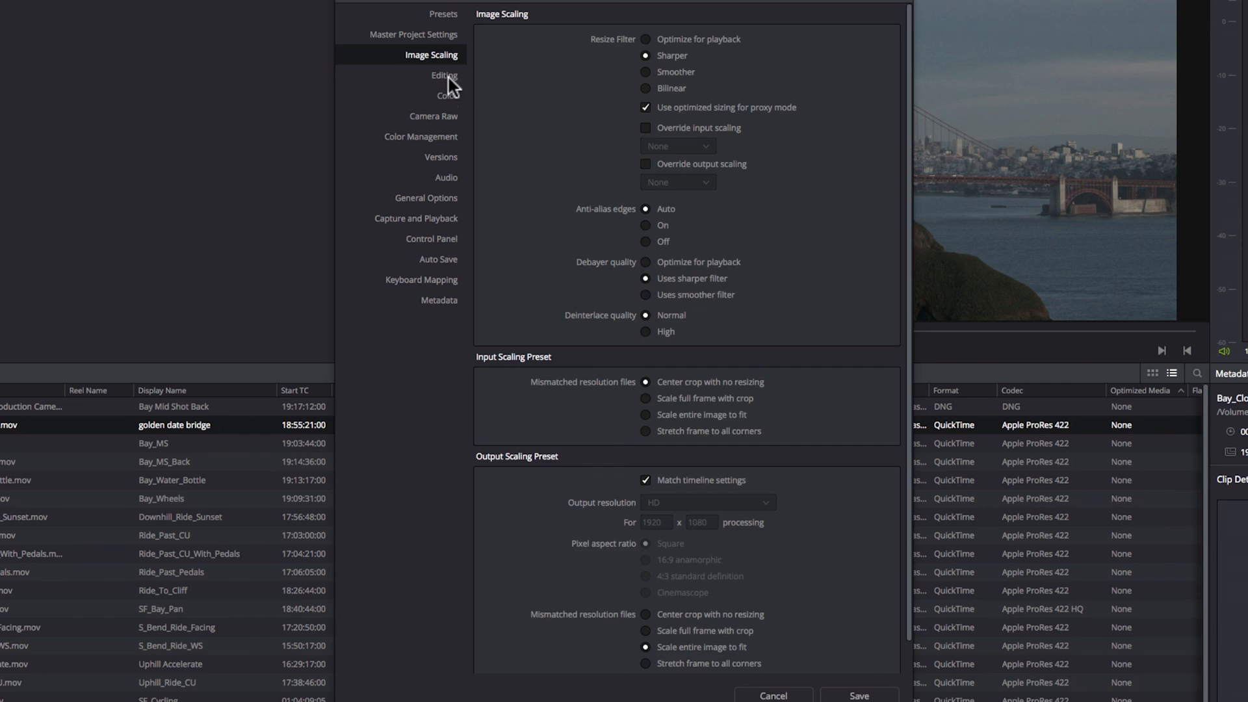
- In Editing settings, set the standard transition duration to 12 frames
click(442, 76)
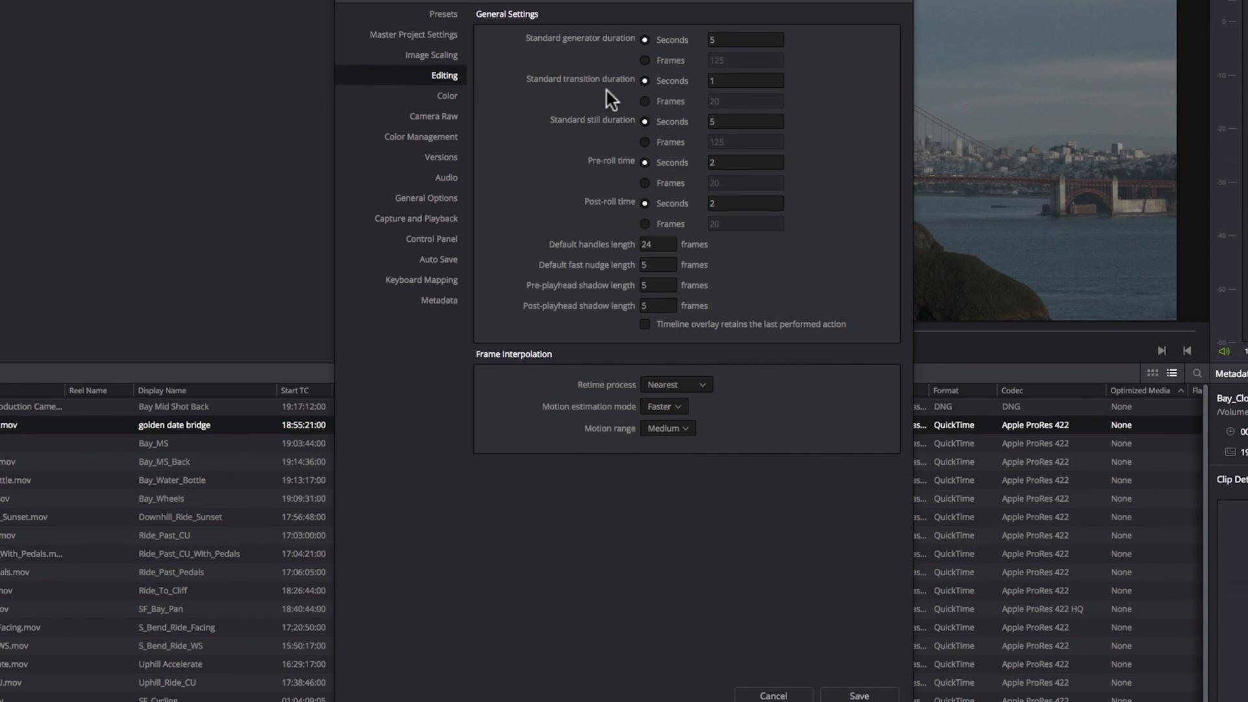
click(645, 101)
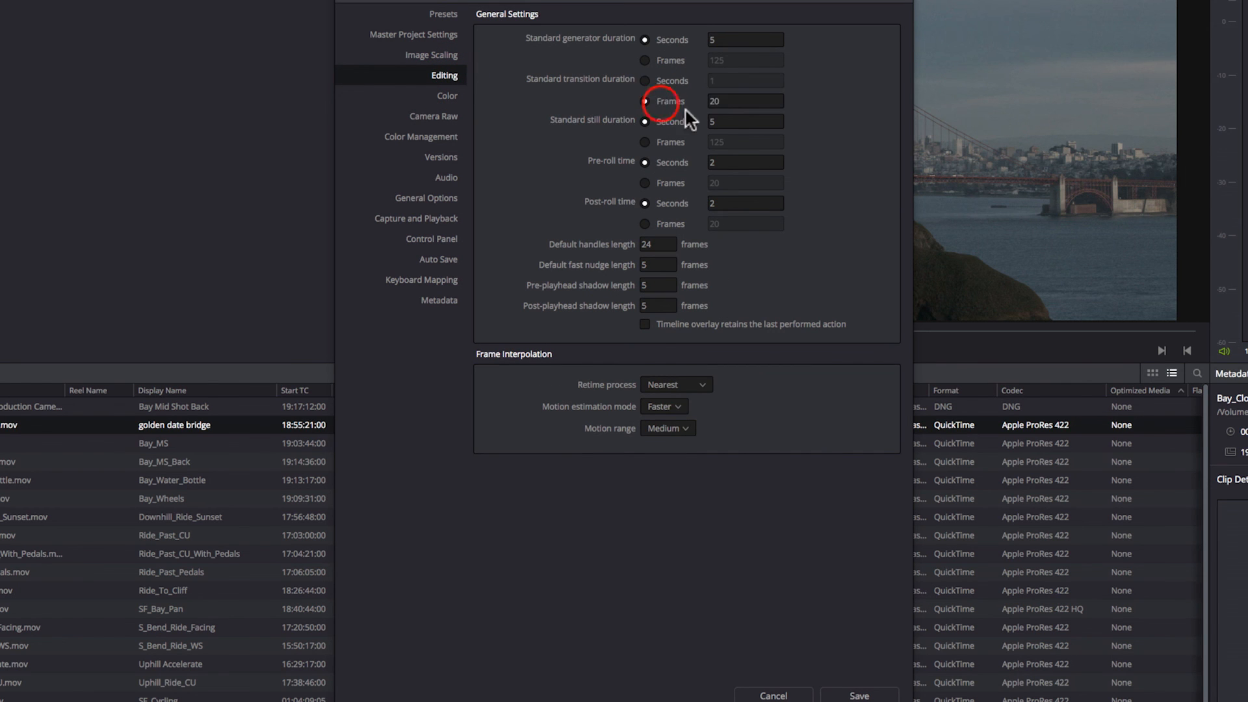
text(12)
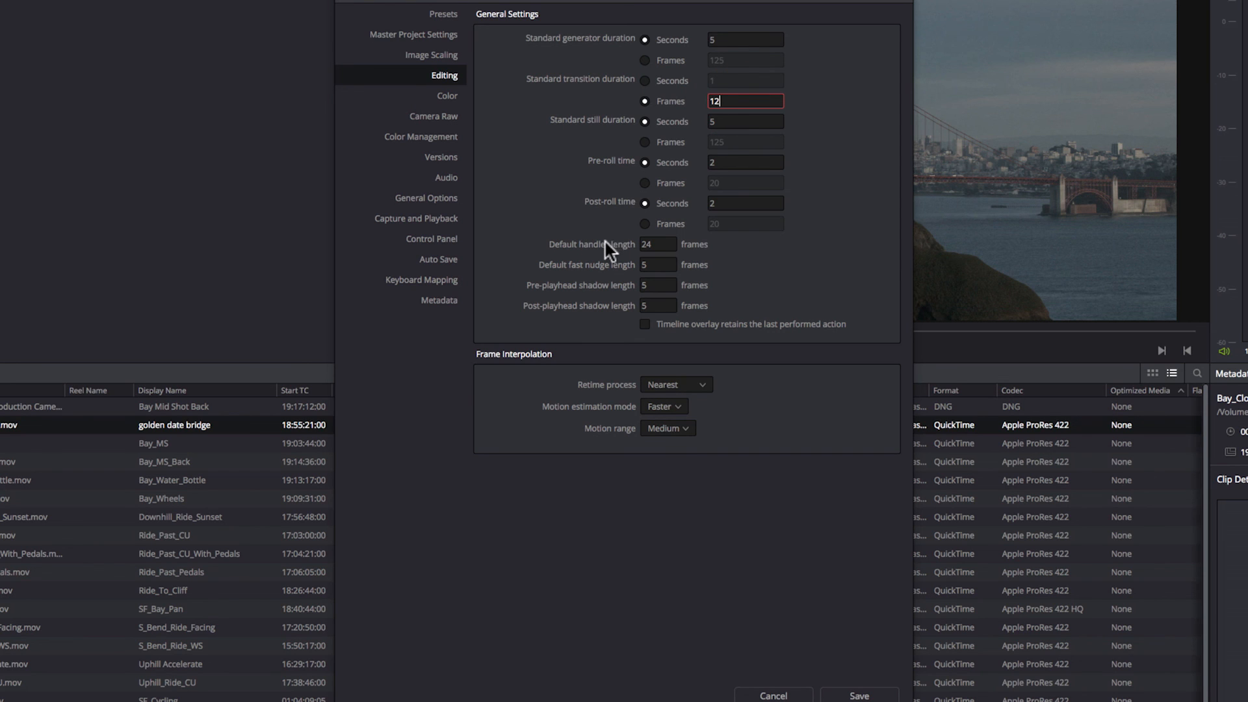
mouse_move(610, 293)
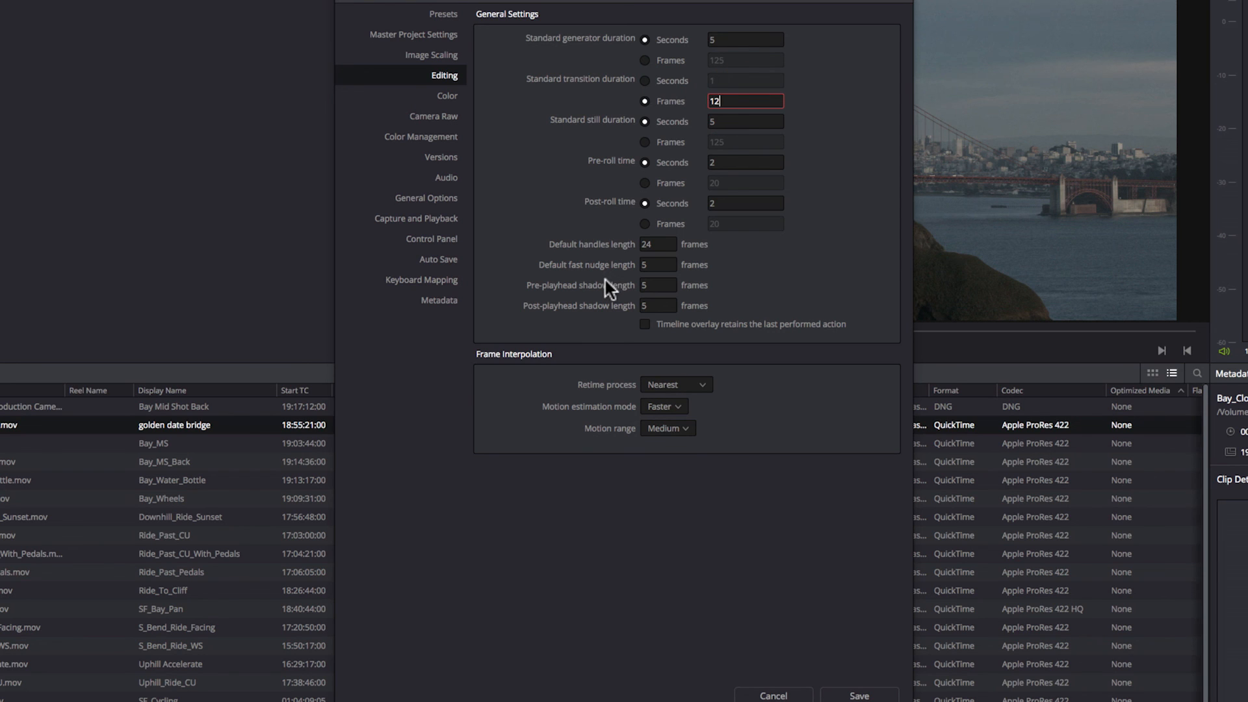
- In Camera Raw settings, choose the CinemaDNG profile and set Decode Using to Project
click(434, 116)
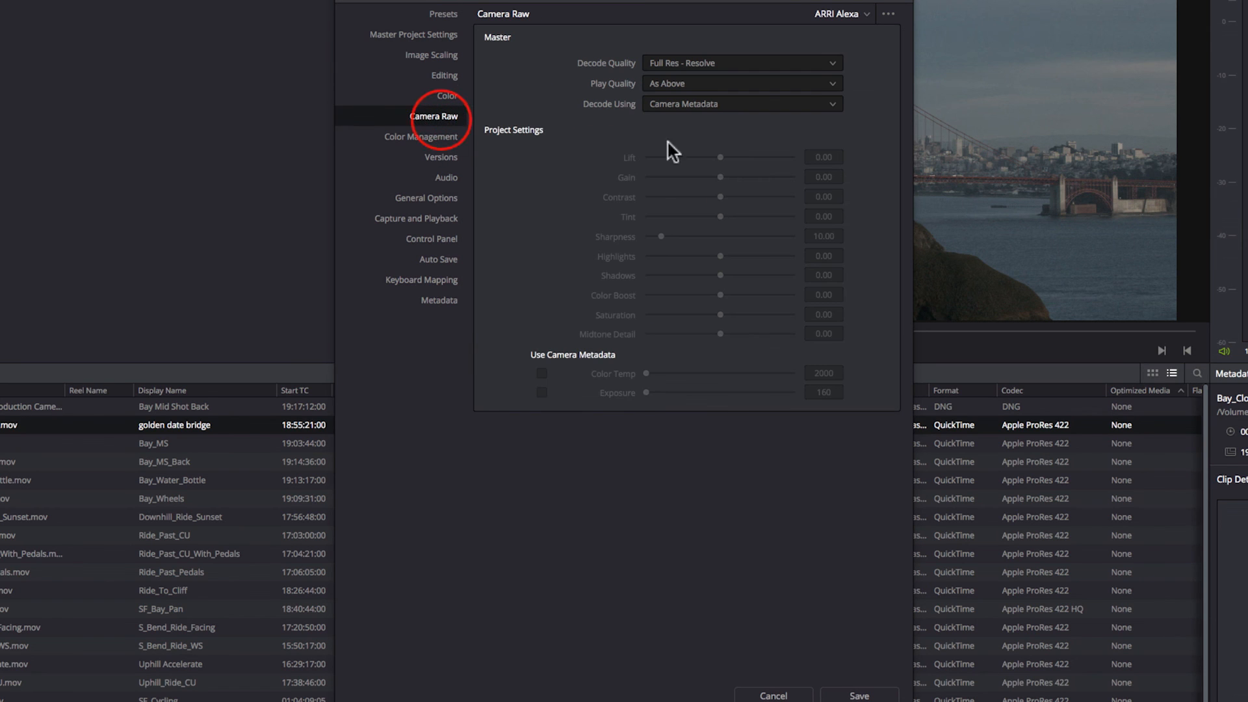
click(866, 15)
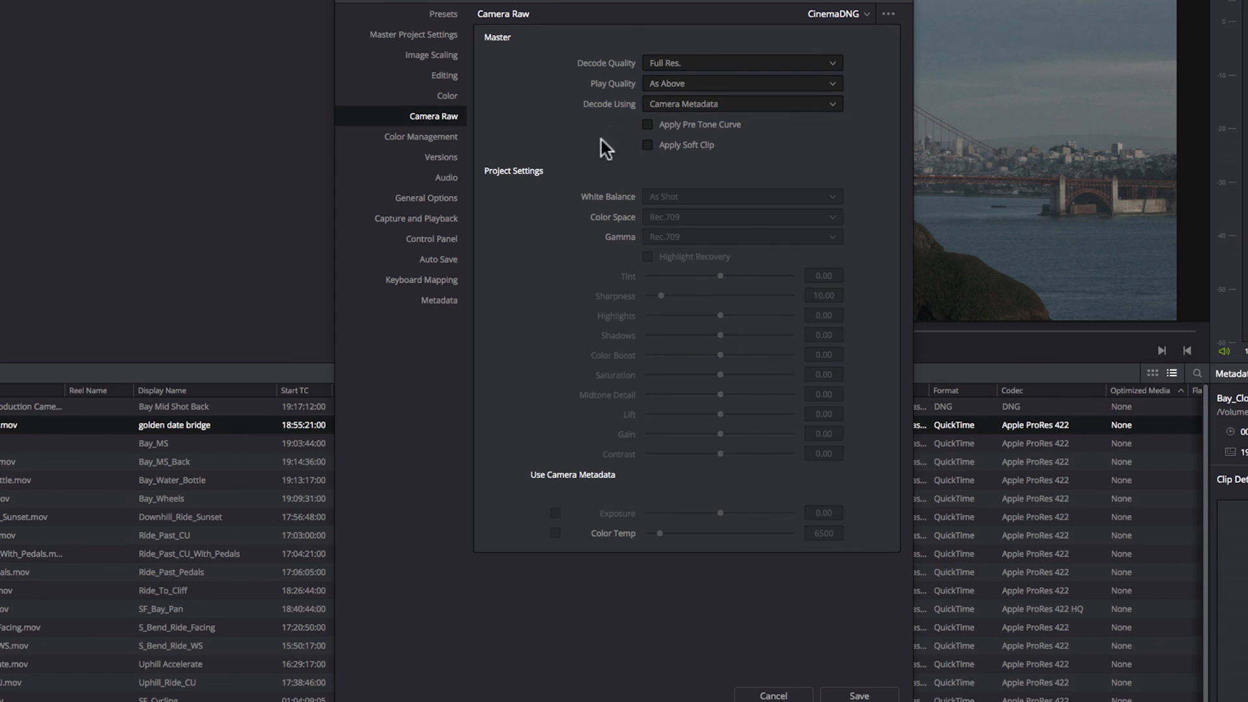
mouse_move(689, 122)
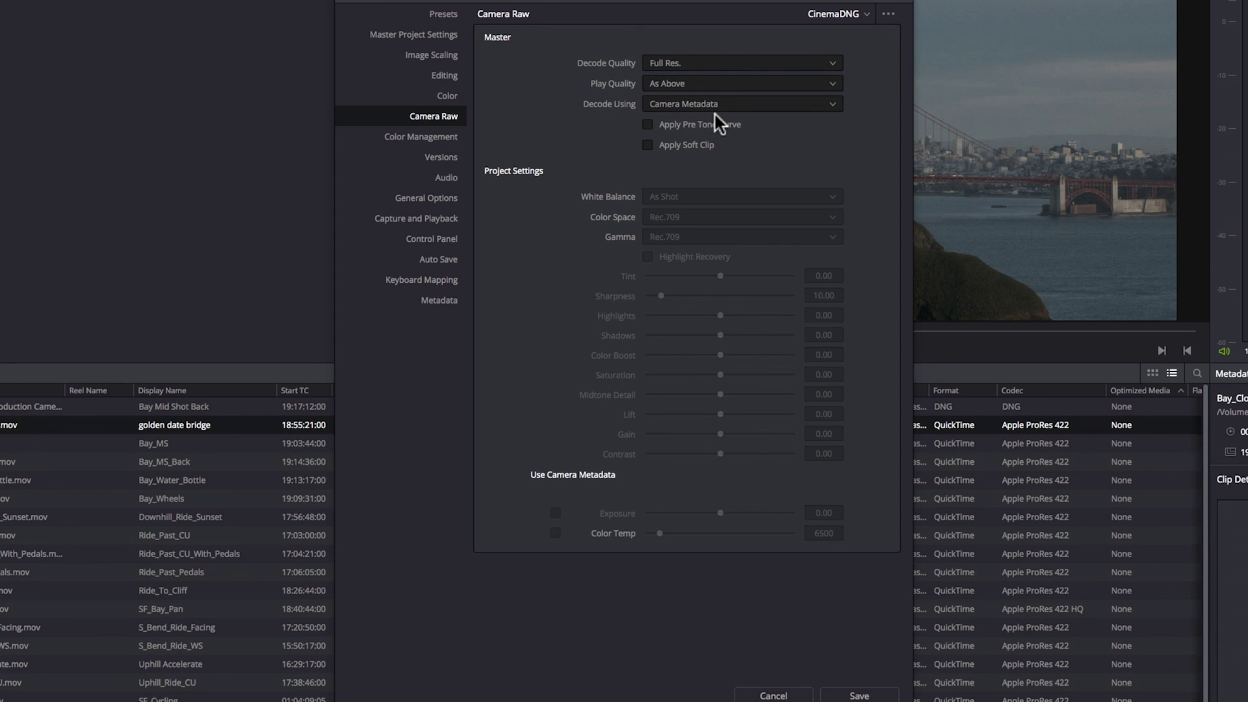
click(741, 104)
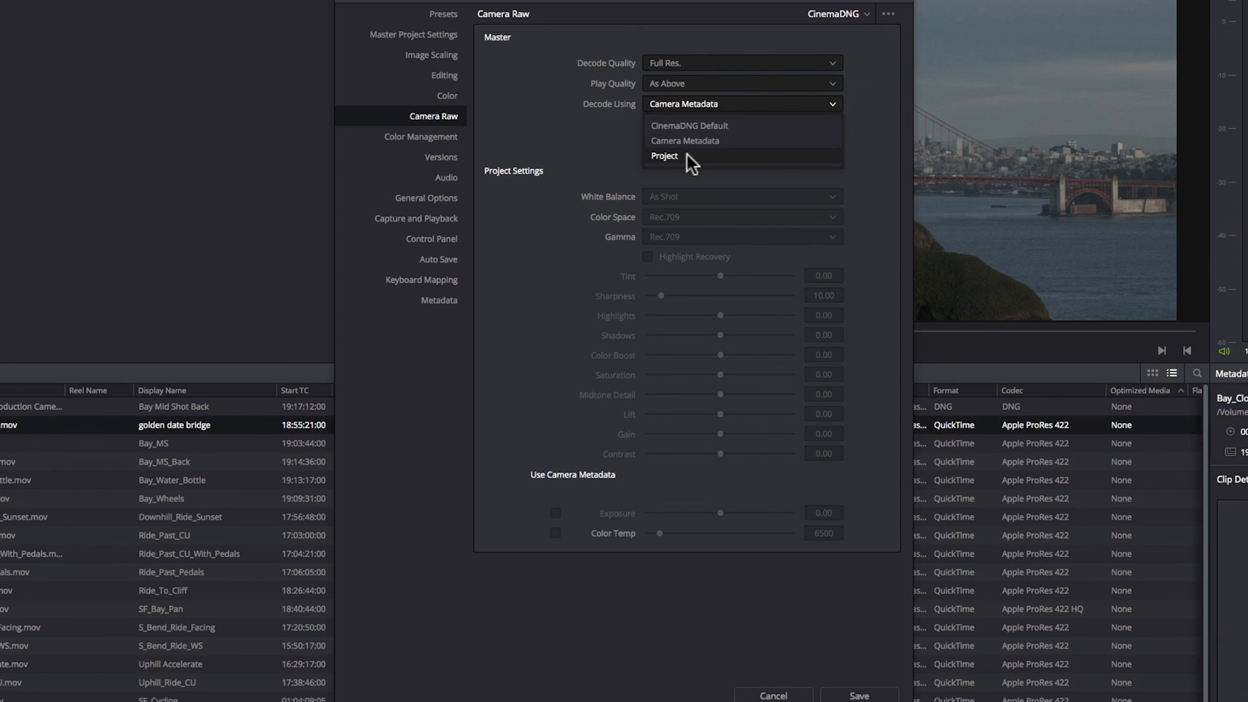
click(664, 156)
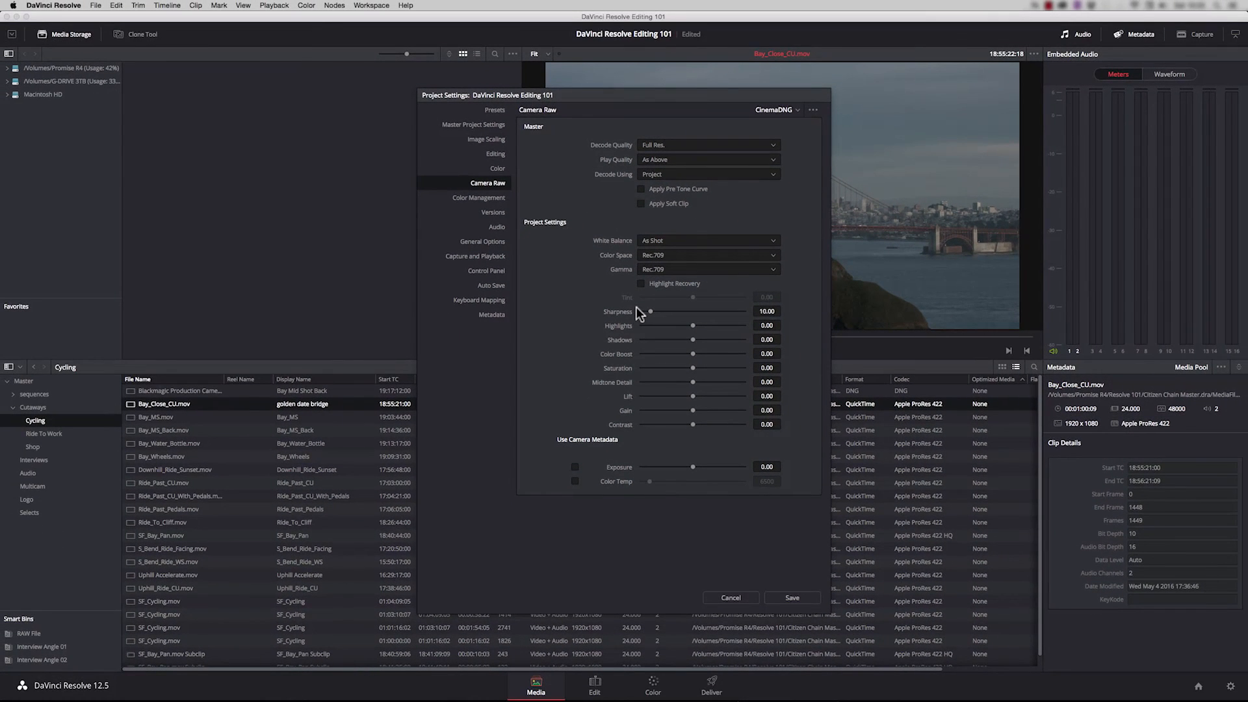
mouse_move(603, 321)
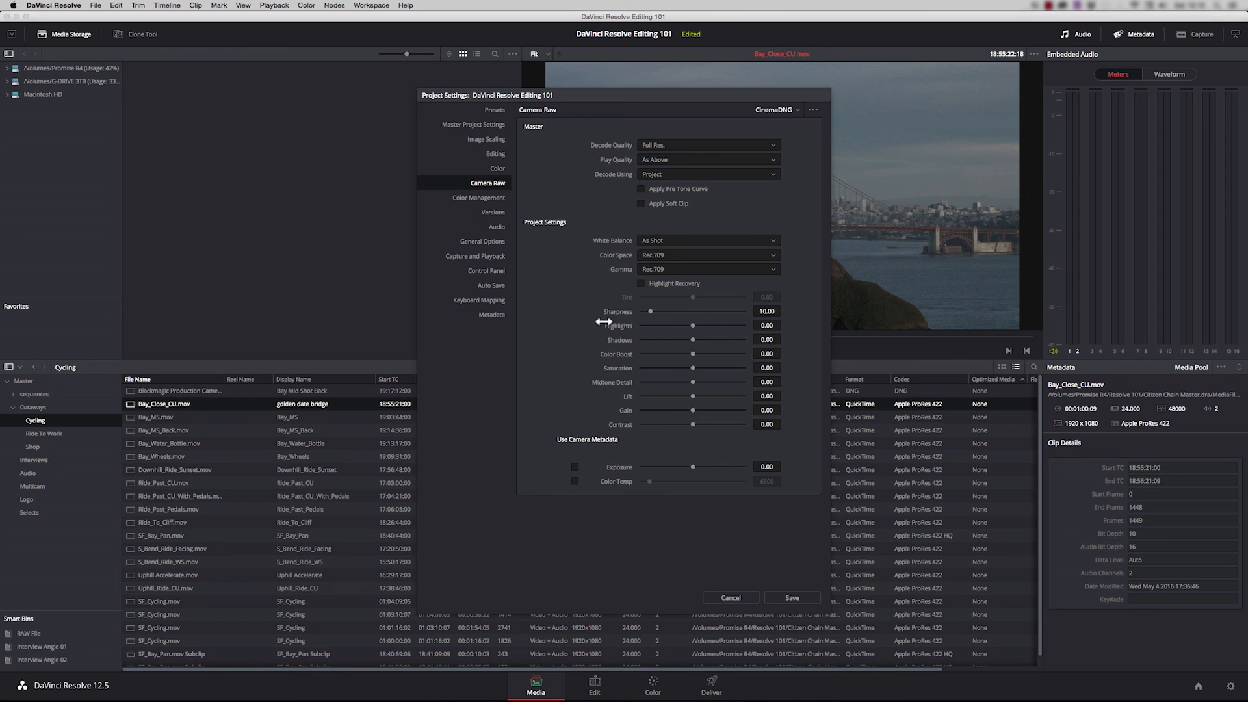